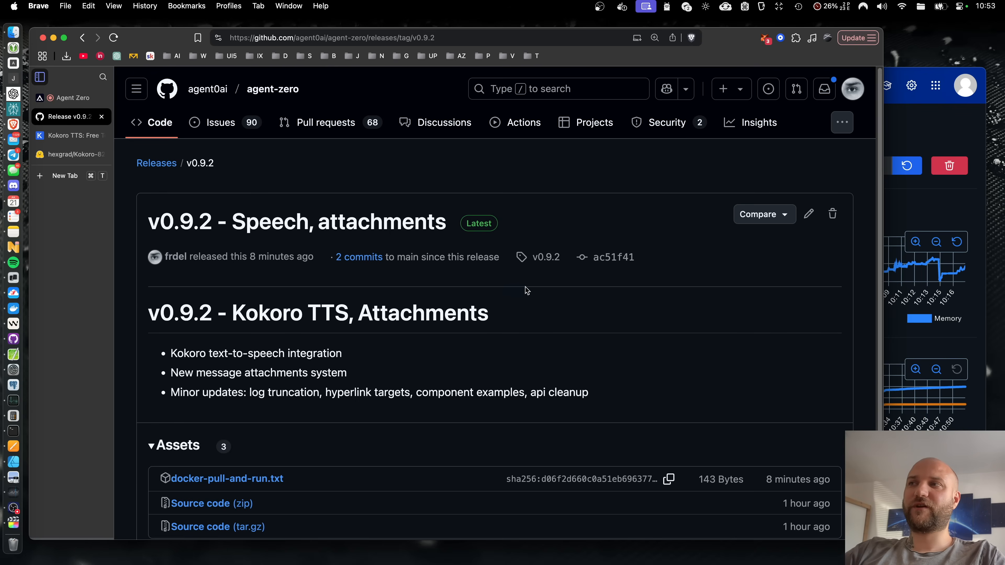
Highlight the v0.9.2 version, Kokoro TTS feature and Attachments heading in the release notes
double_click(180, 222)
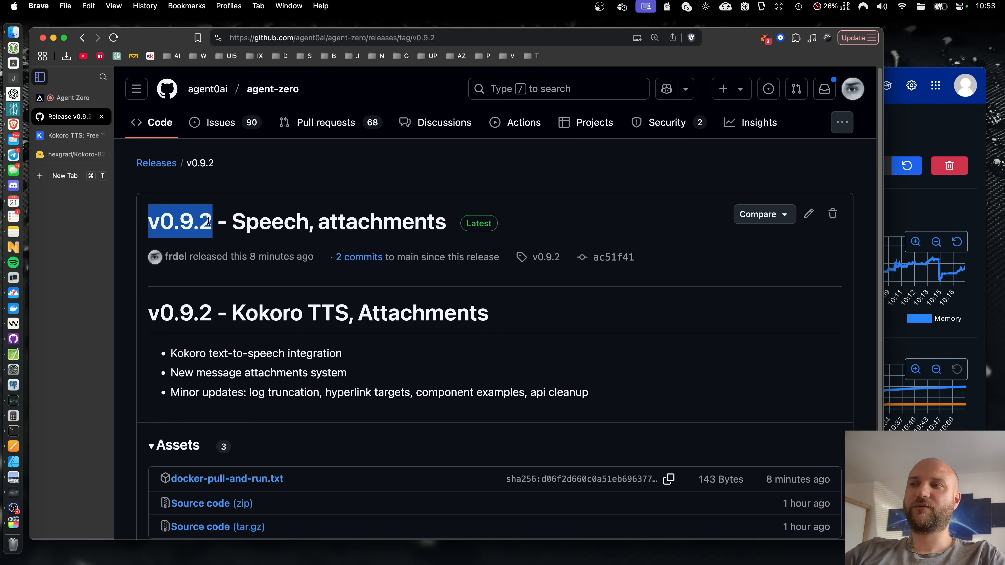
mouse_move(231, 310)
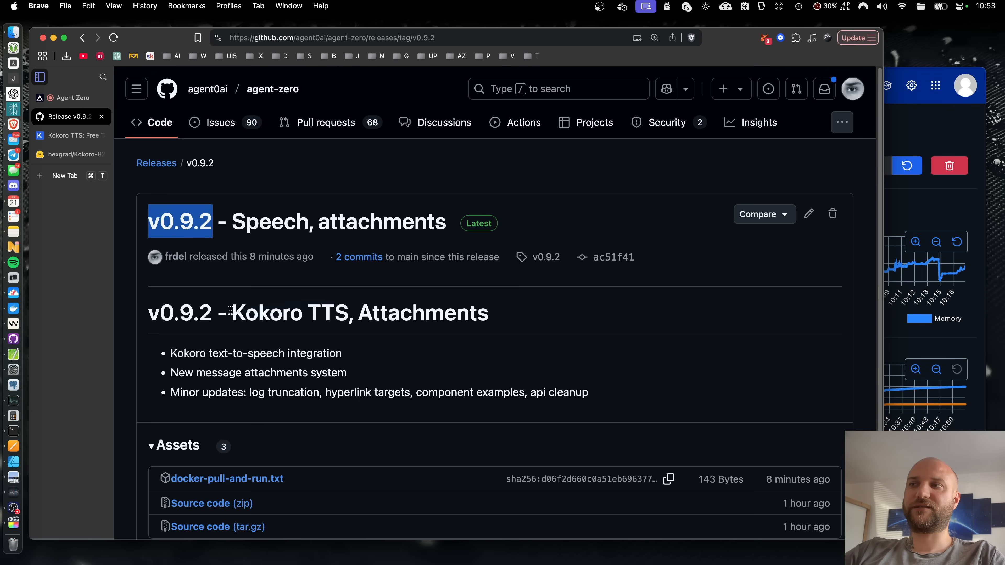
double_click(289, 313)
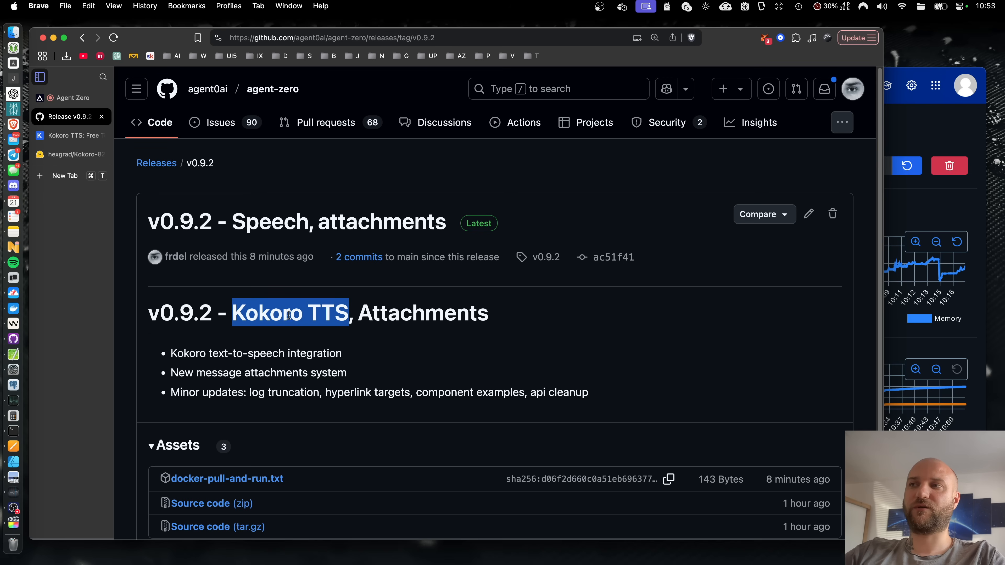
click(445, 313)
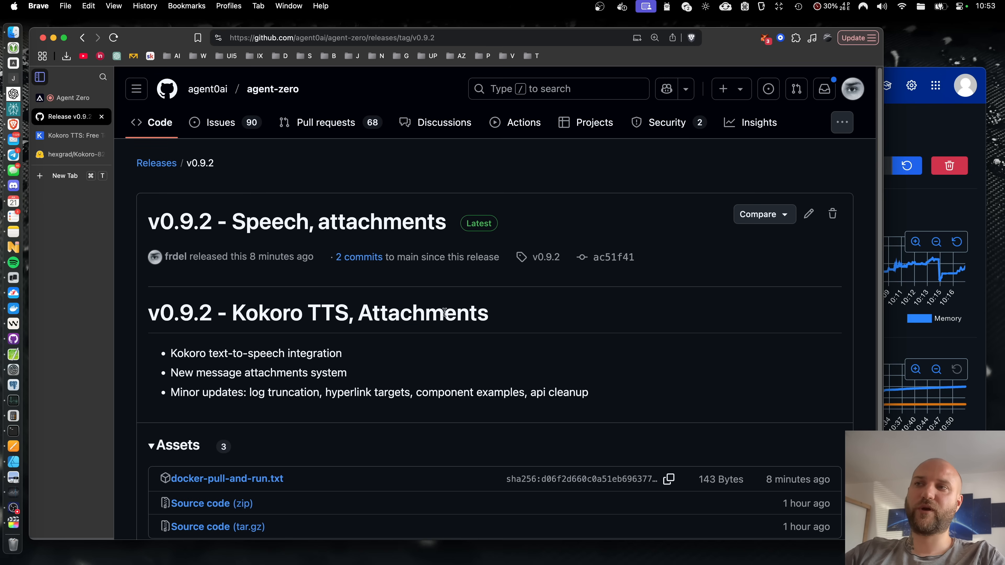
double_click(422, 313)
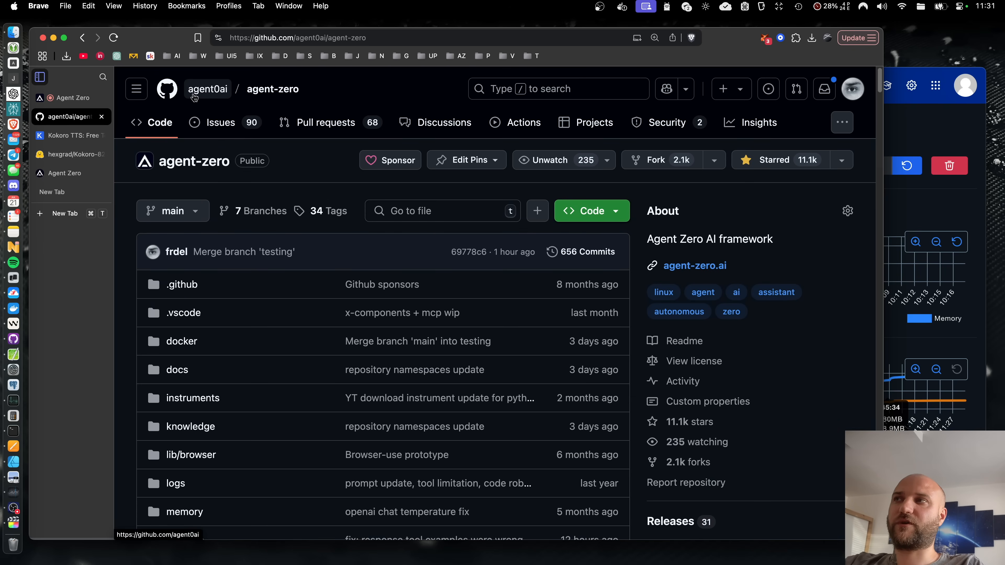
mouse_move(207, 89)
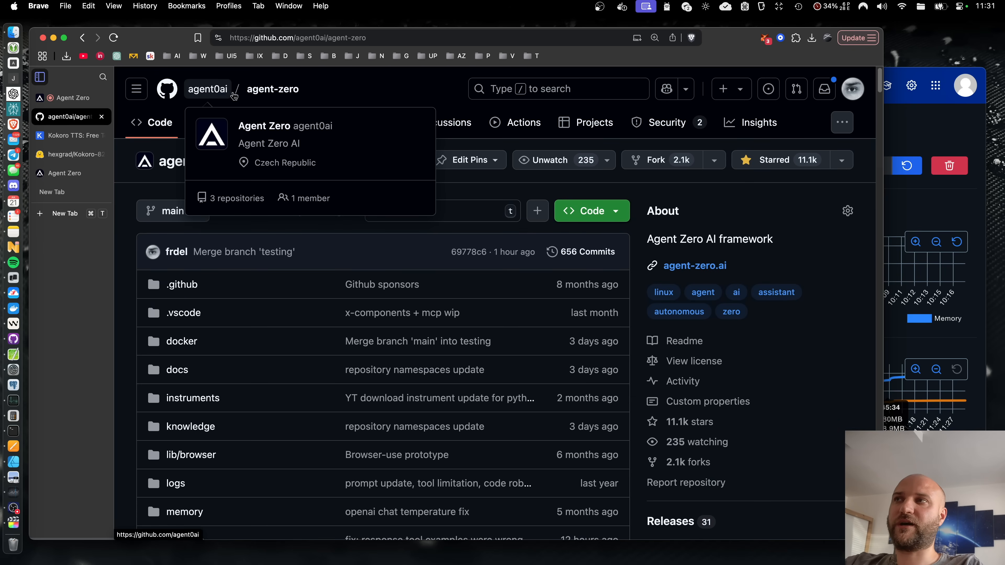
mouse_move(363, 107)
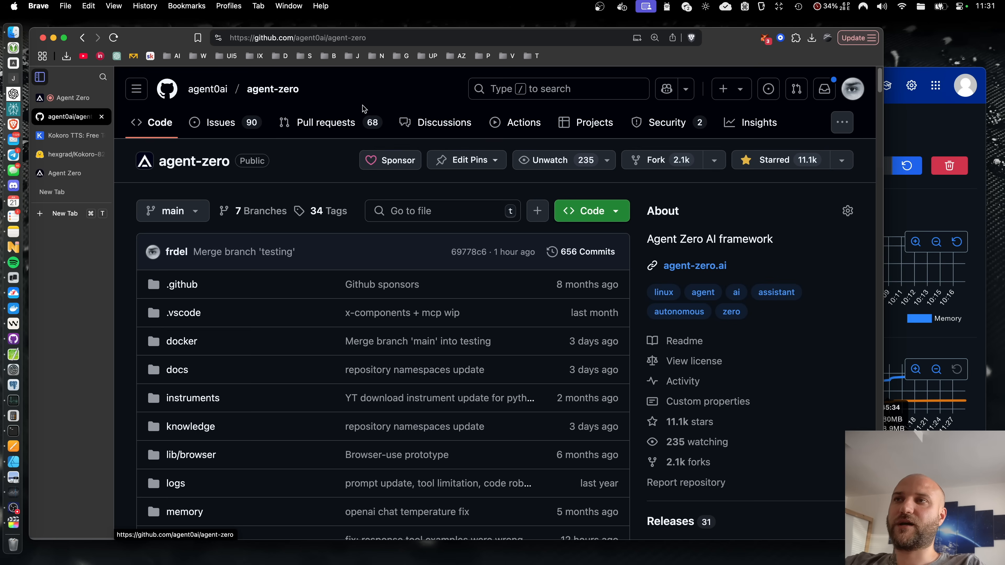
mouse_move(728, 180)
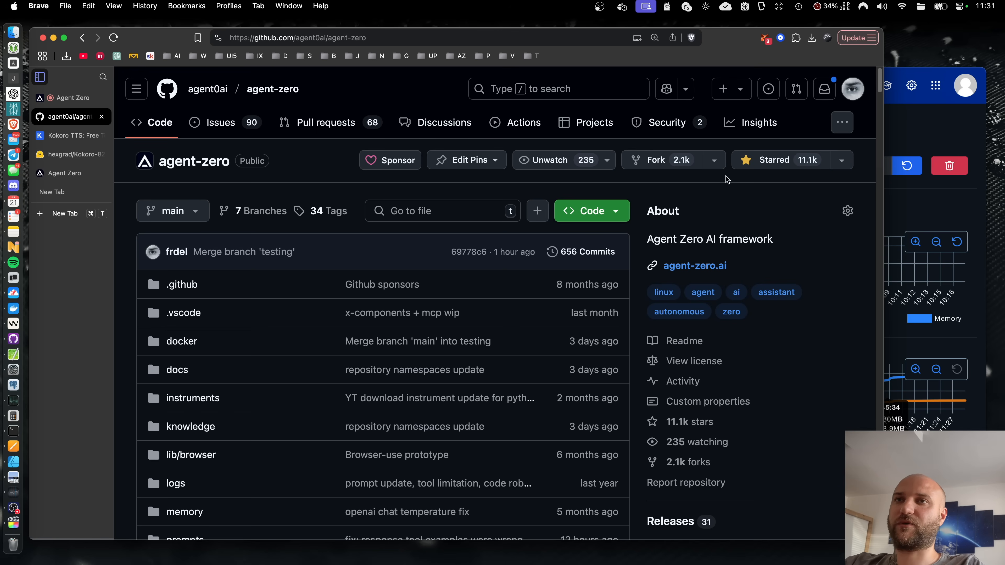
mouse_move(302, 141)
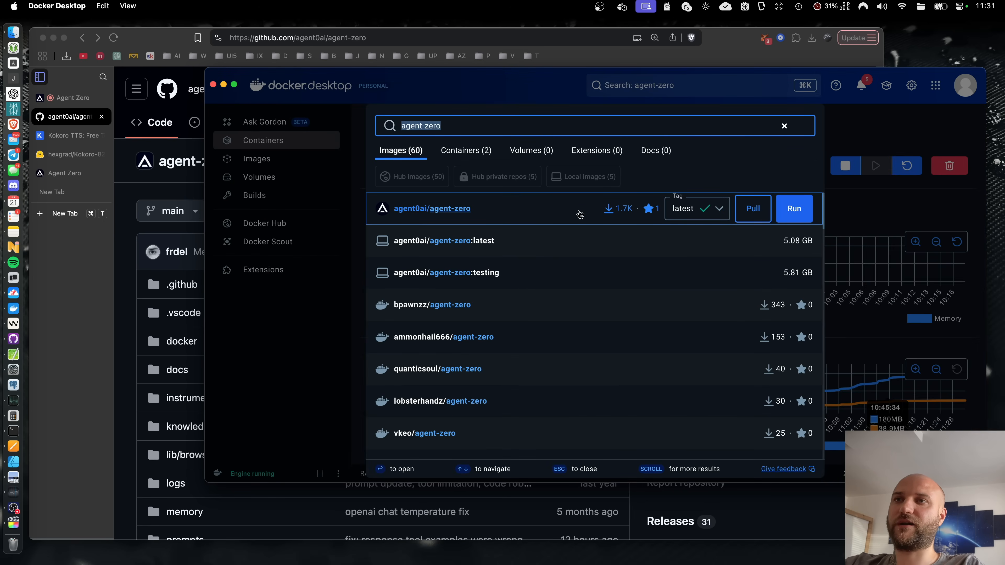
mouse_move(397, 216)
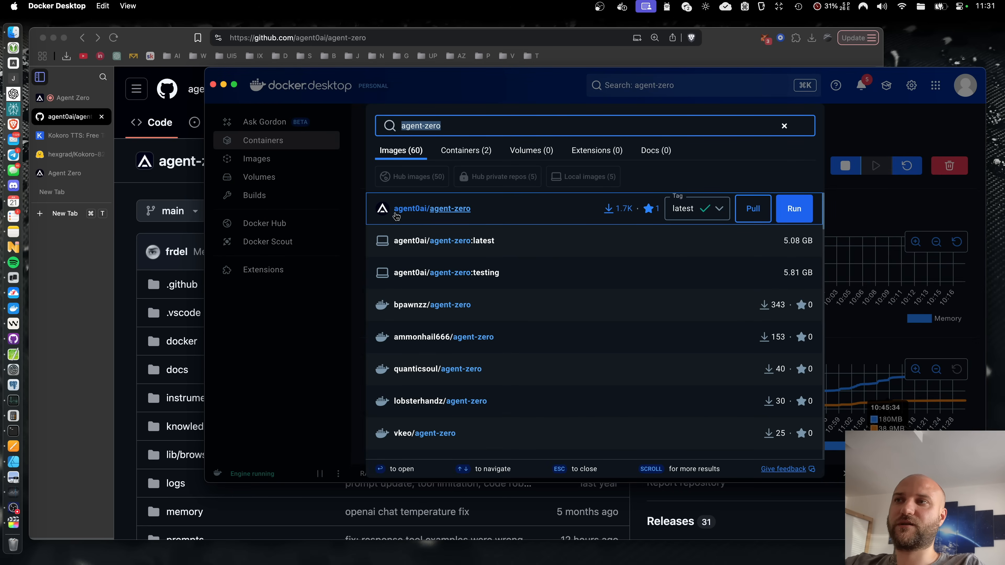
mouse_move(426, 218)
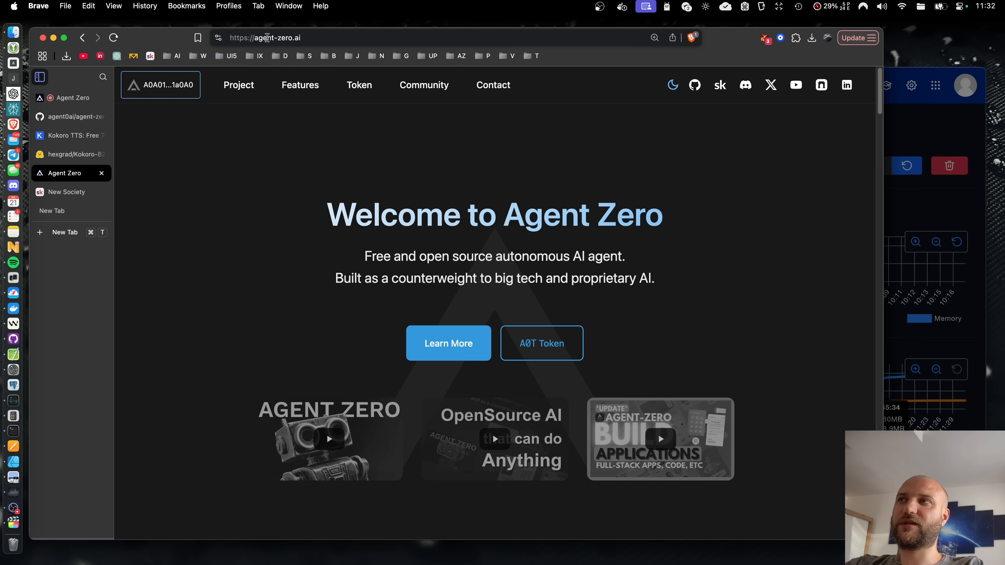
Browse the Skool community feed, then its Classroom courses and Calendar
click(265, 38)
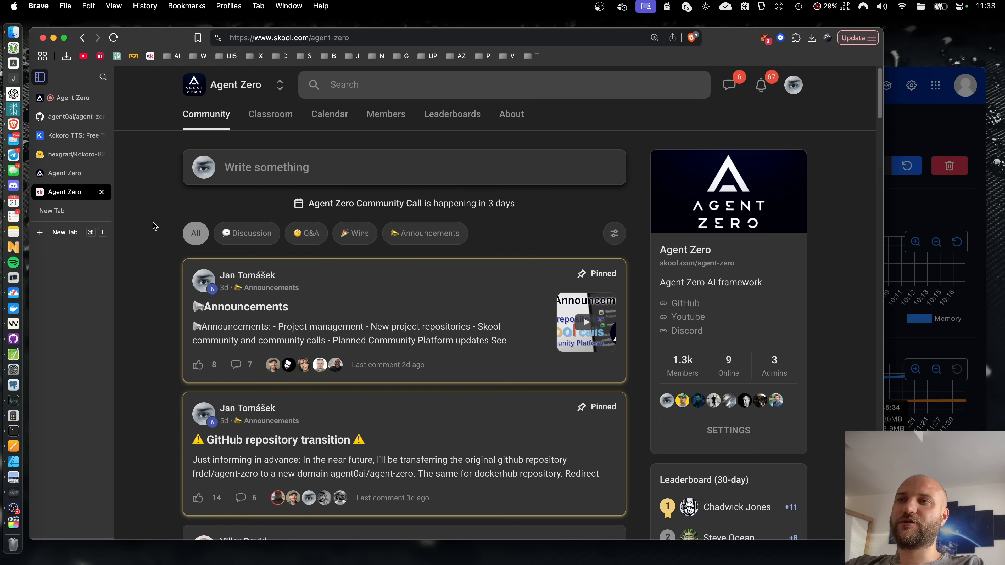
scroll(down, 3)
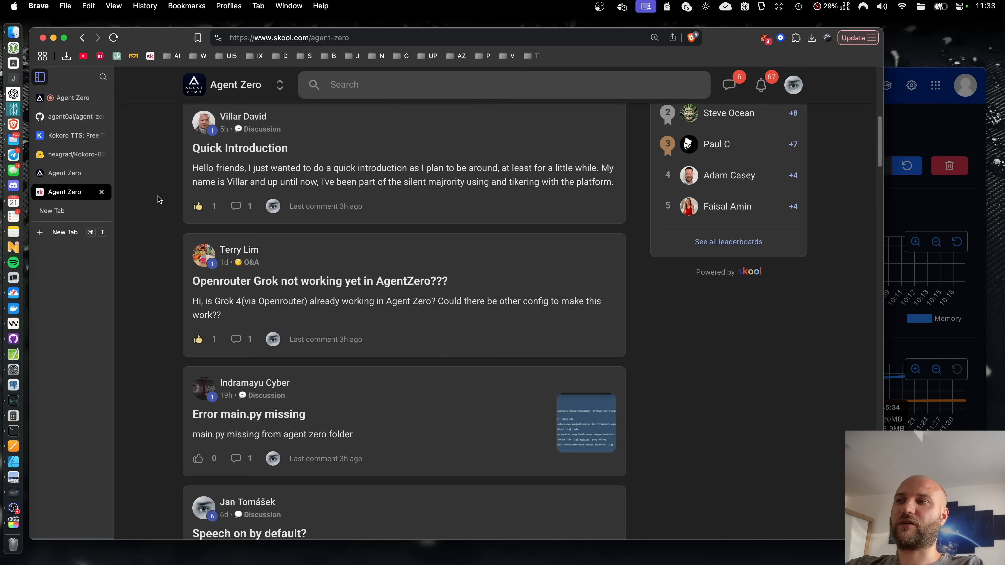
click(270, 114)
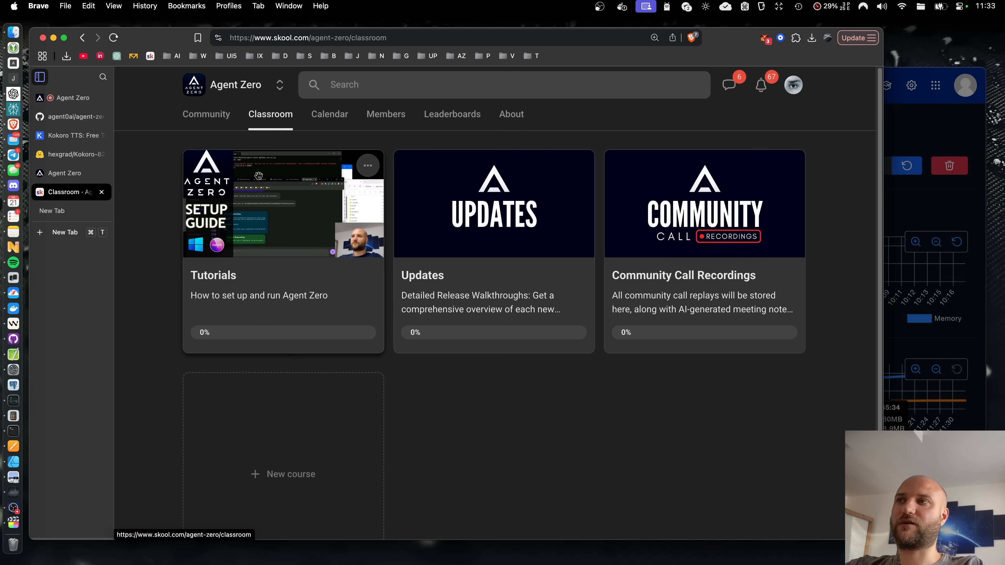
mouse_move(329, 114)
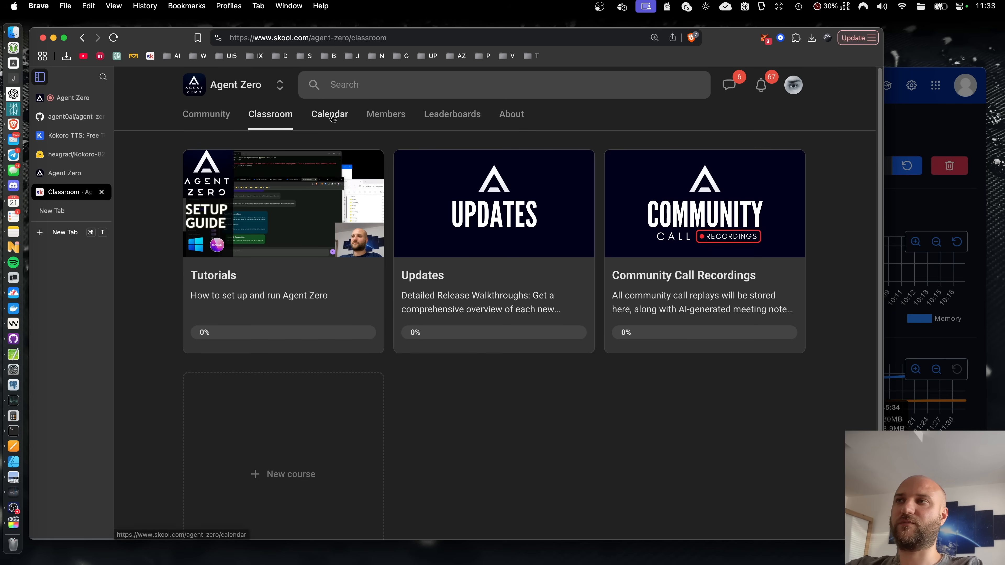
click(330, 114)
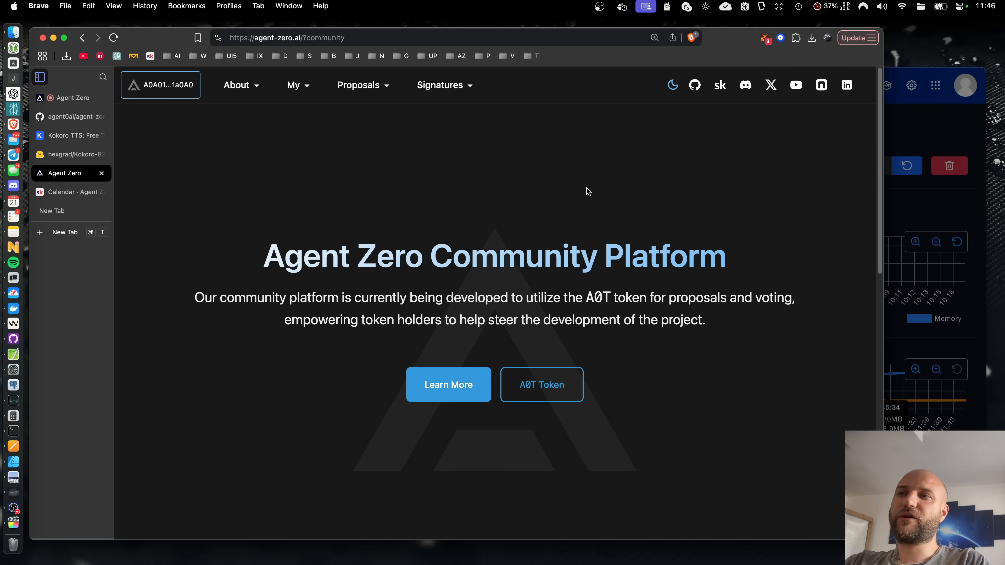
click(359, 85)
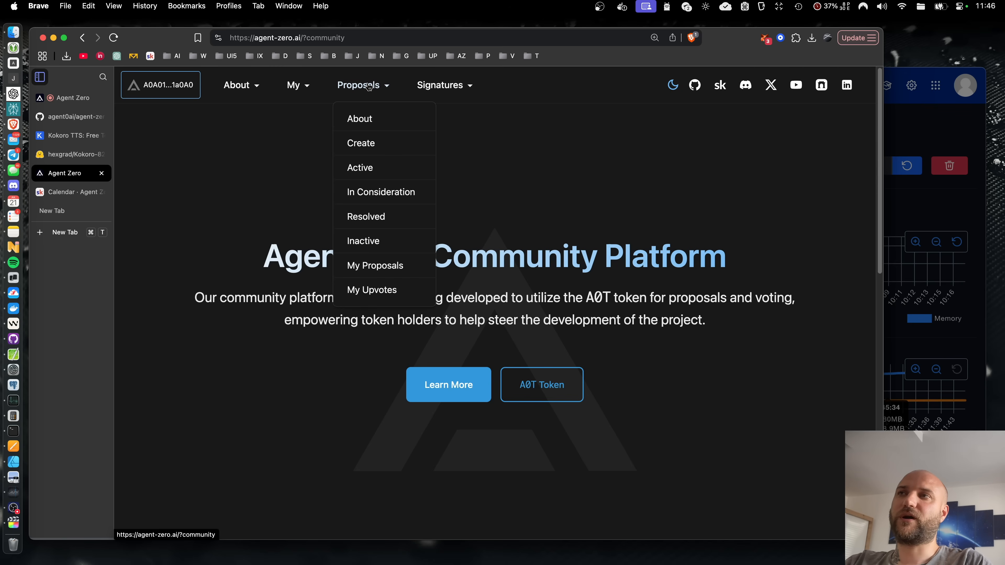
mouse_move(375, 266)
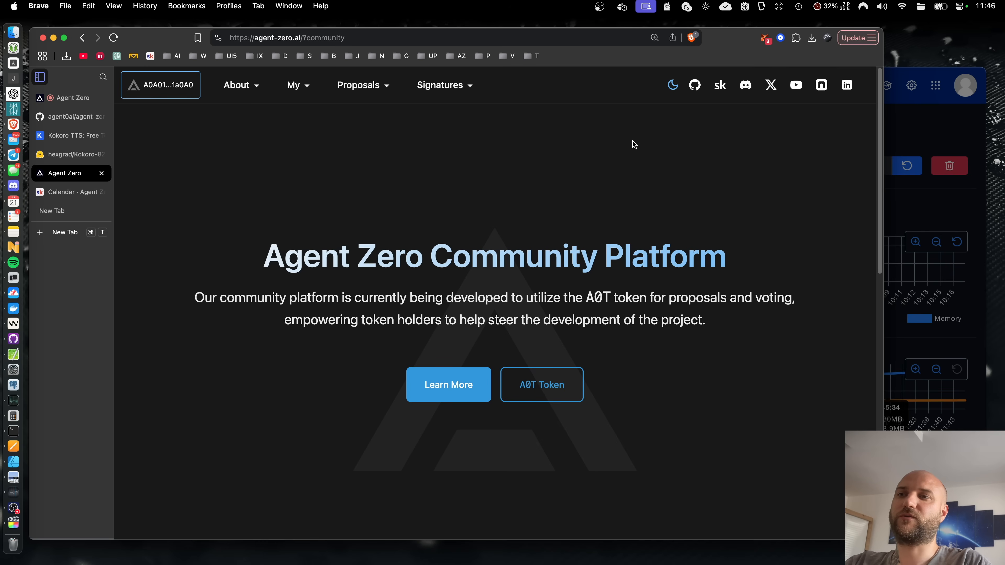
click(69, 127)
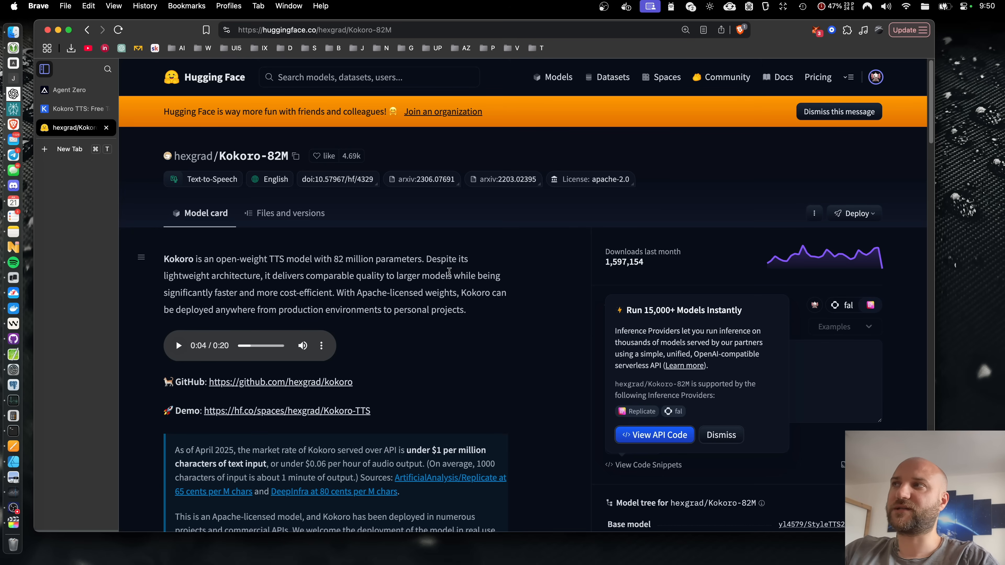
click(67, 89)
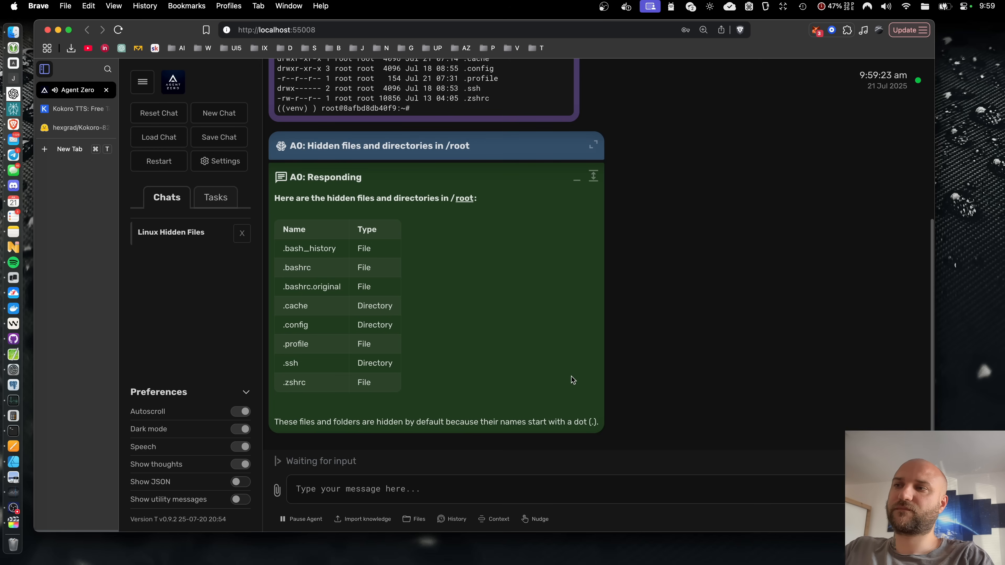
mouse_move(393, 444)
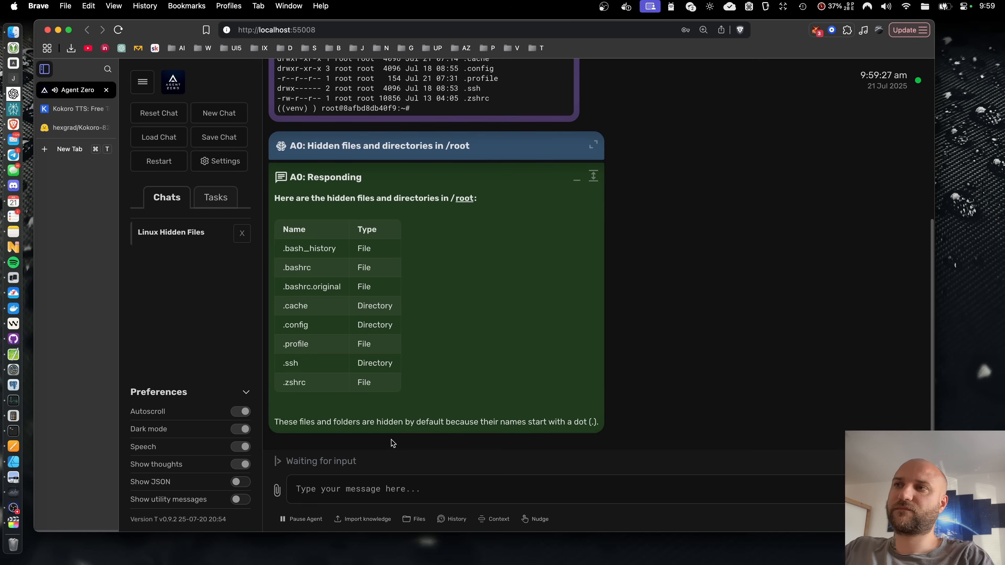
mouse_move(278, 220)
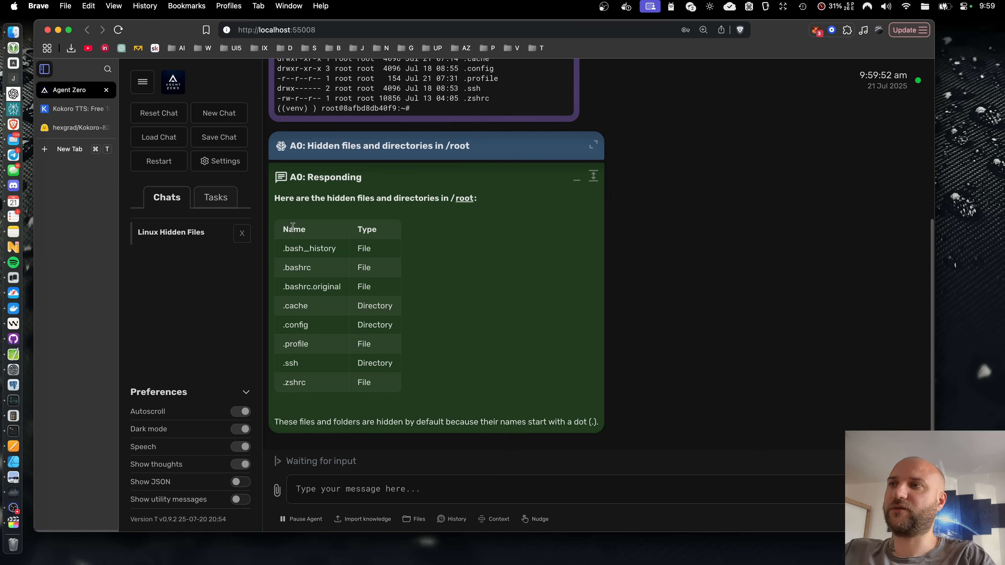
mouse_move(435, 255)
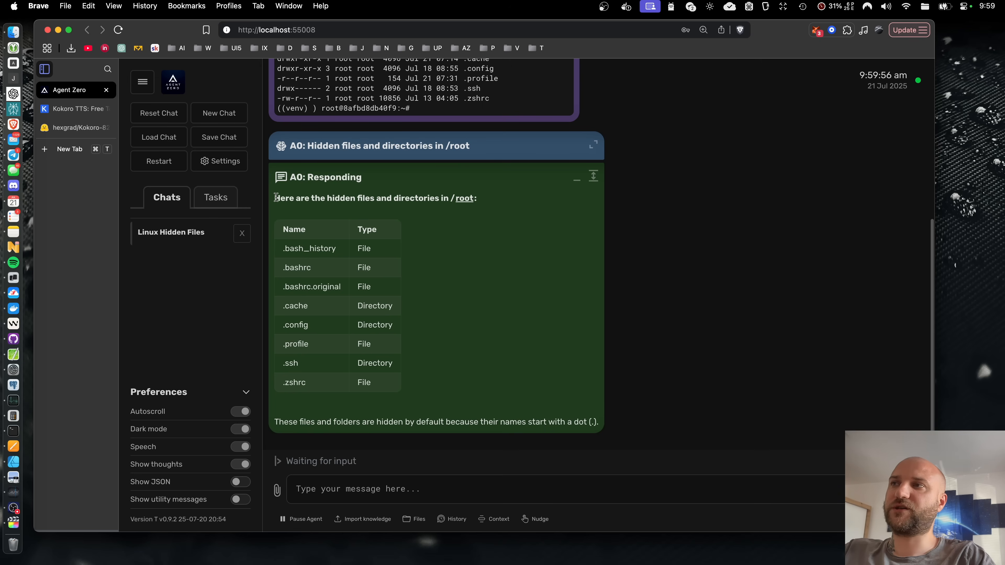
mouse_move(276, 419)
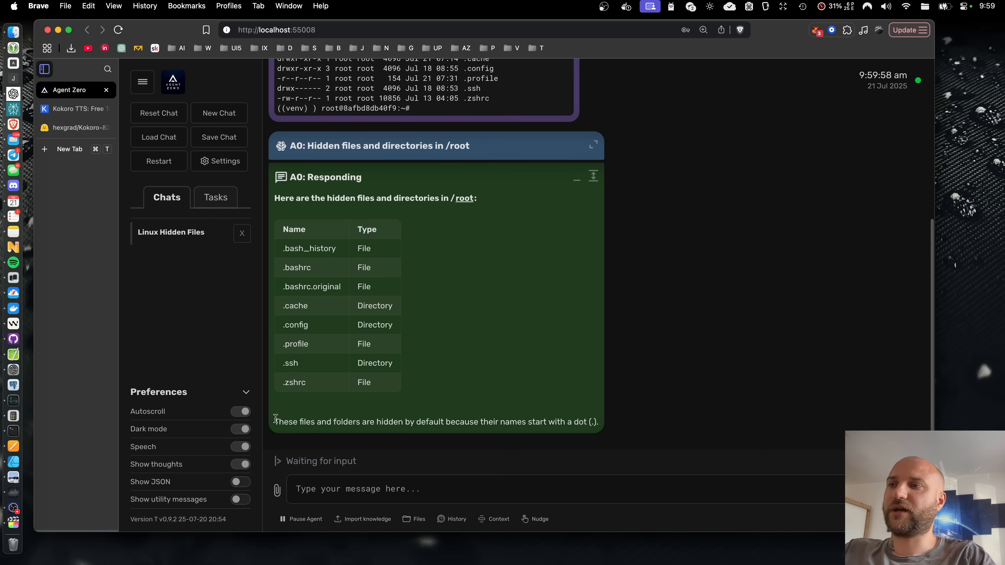
Select the sentence explaining why the /root files are hidden
double_click(285, 422)
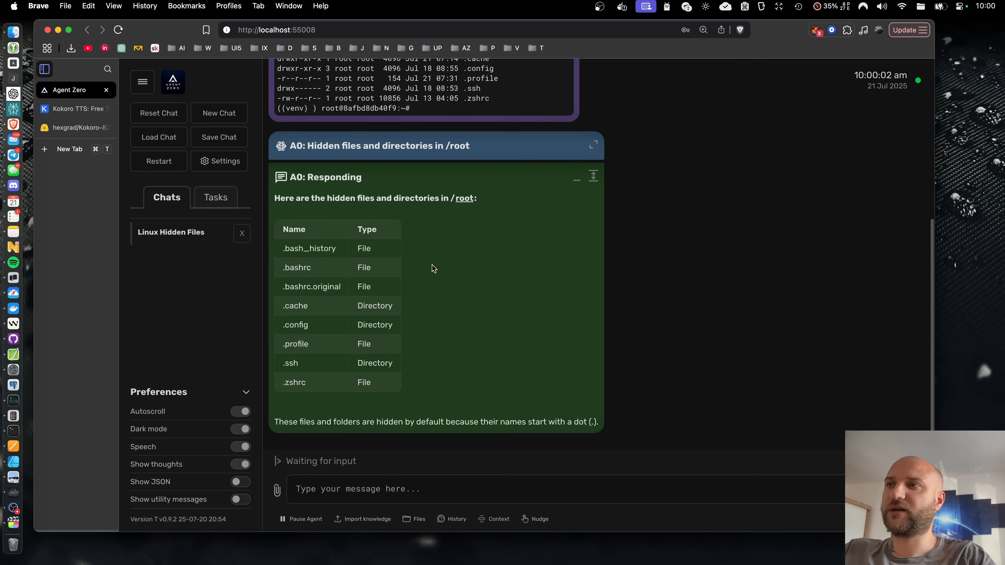
mouse_move(441, 418)
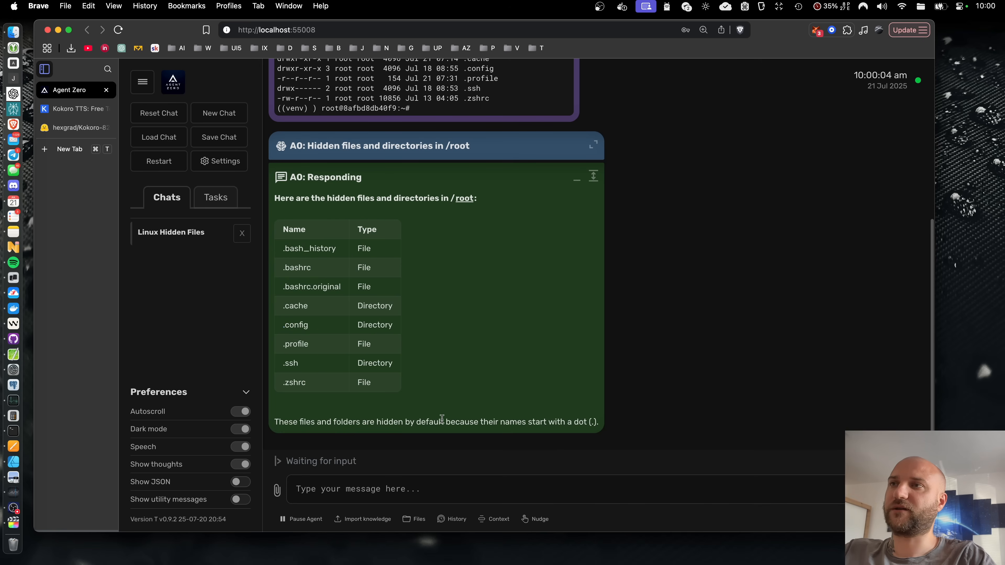
Draft the question 'what is your linux distribution and version? short answer'
text(what is your linux distribution and version? short answer)
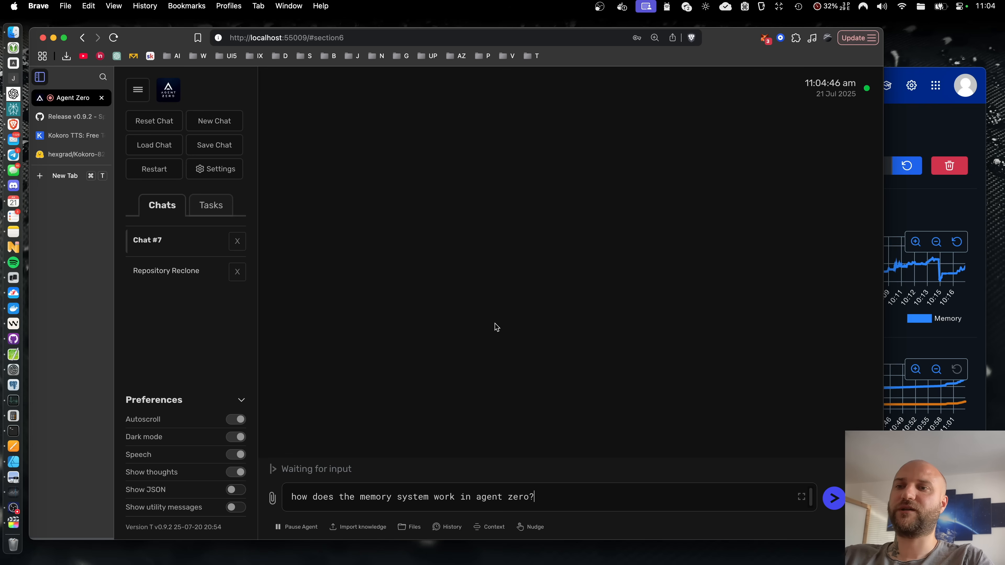
Send the memory system question and select the storage type line of the answer
click(833, 499)
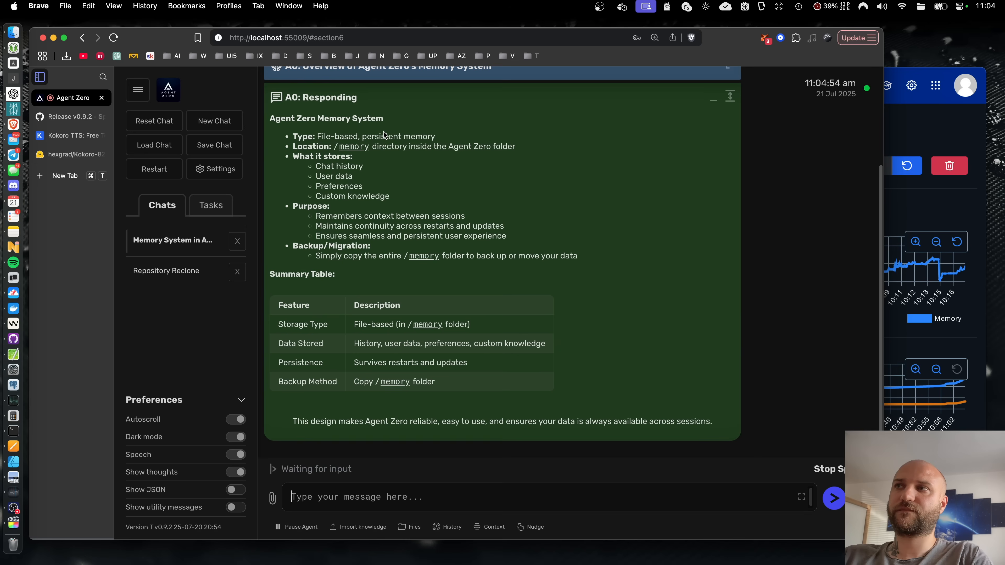
mouse_move(284, 146)
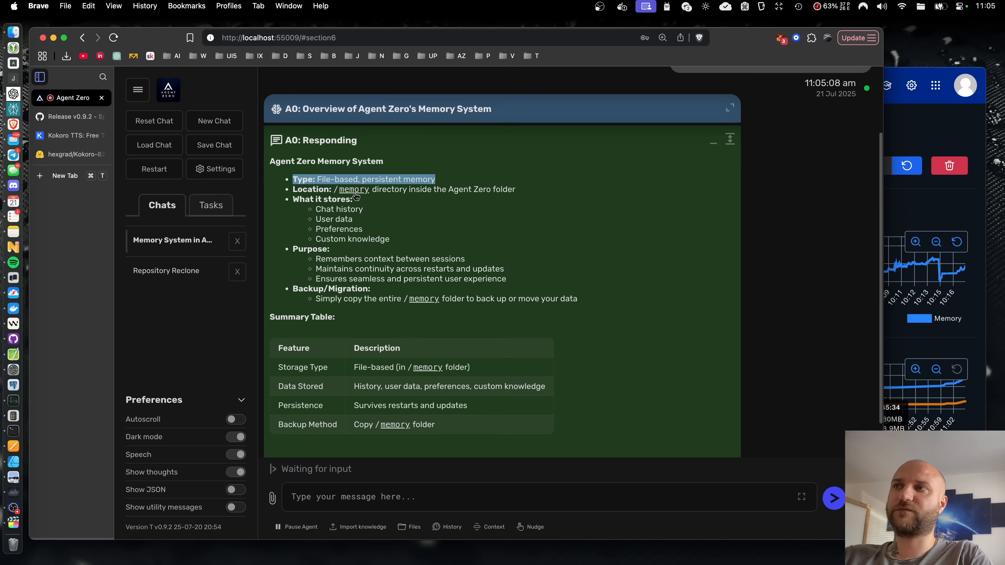
drag(293, 189, 515, 189)
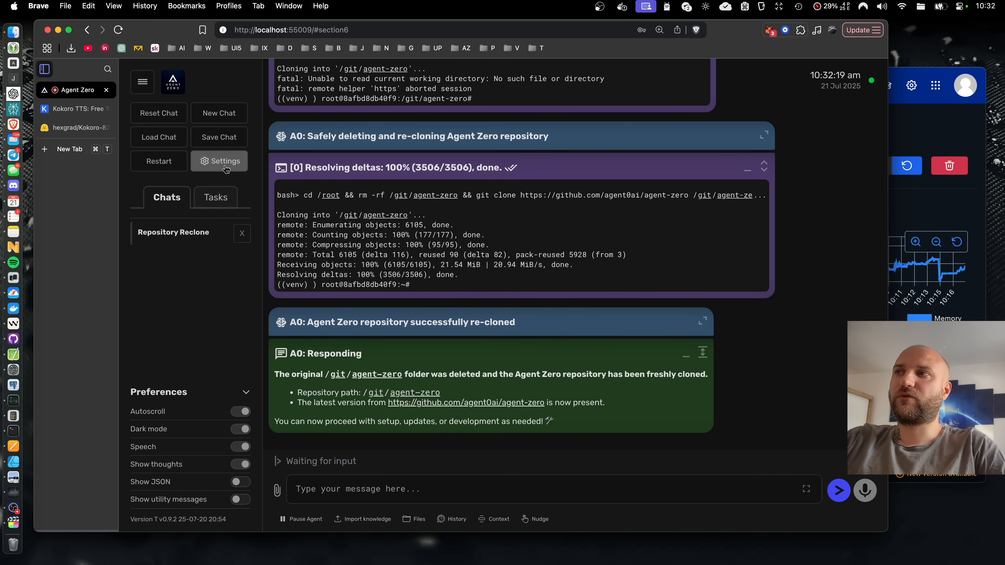
Show the Speech settings with the speech-to-text model size options listed
click(226, 161)
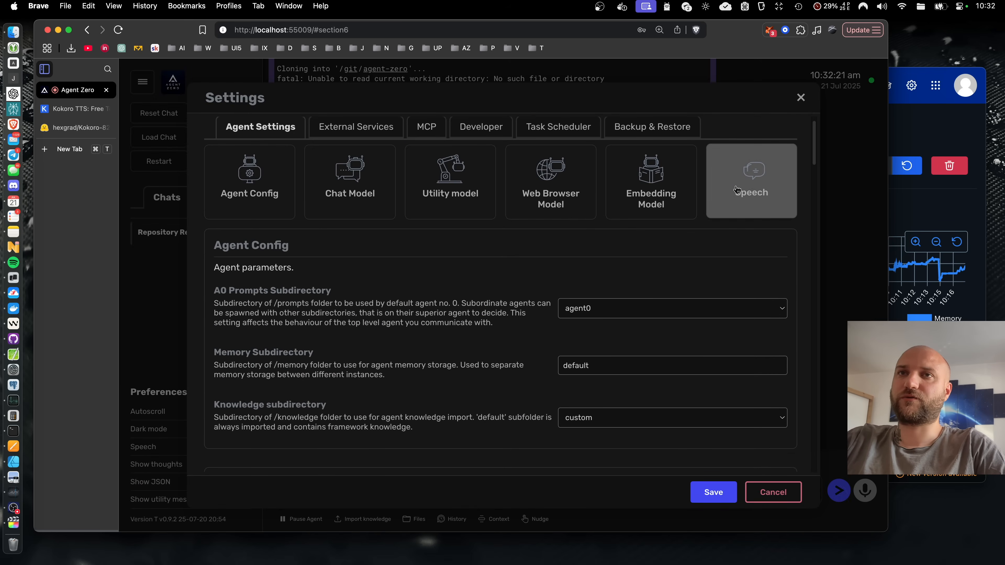
click(751, 182)
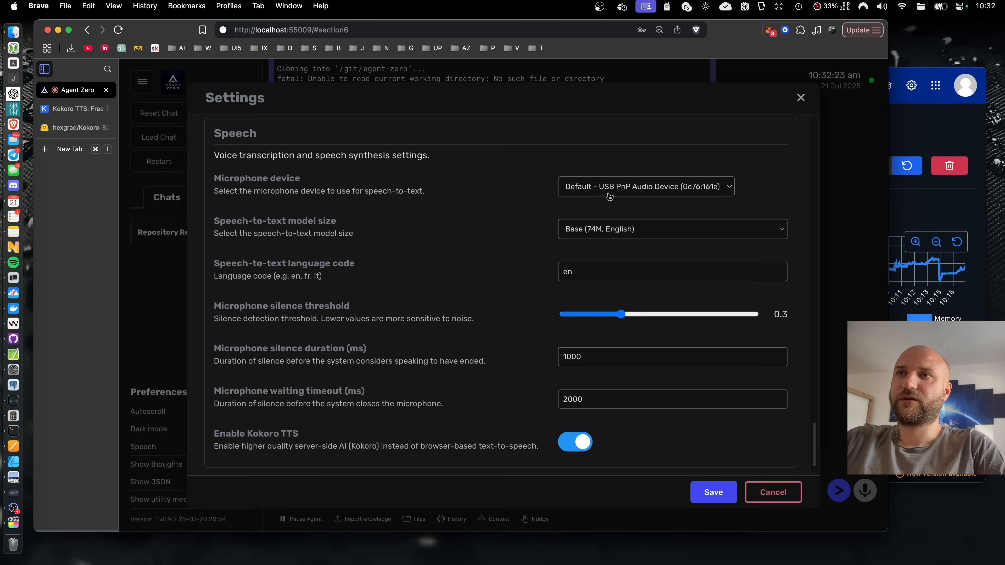
mouse_move(543, 194)
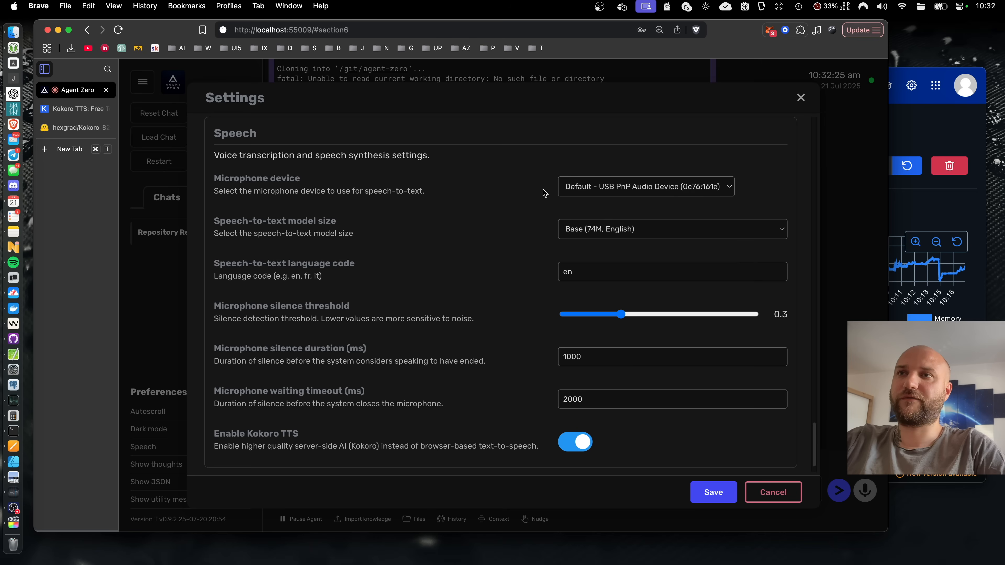
click(671, 229)
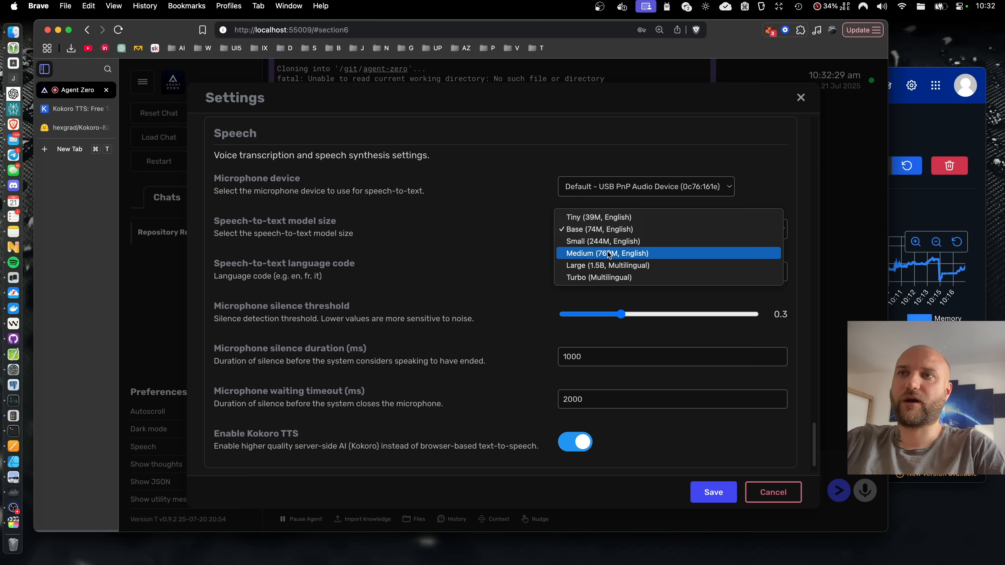
mouse_move(598, 218)
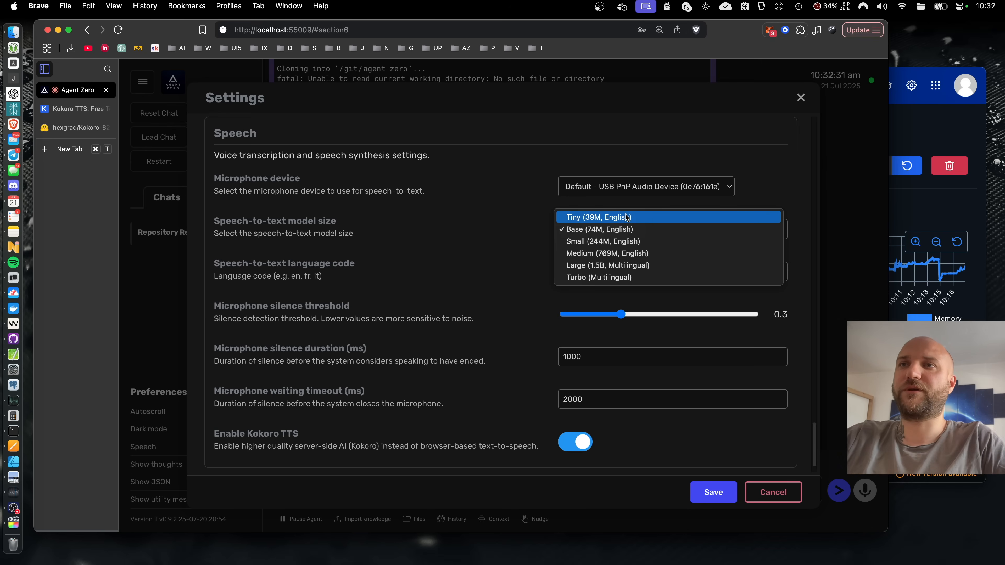
mouse_move(623, 203)
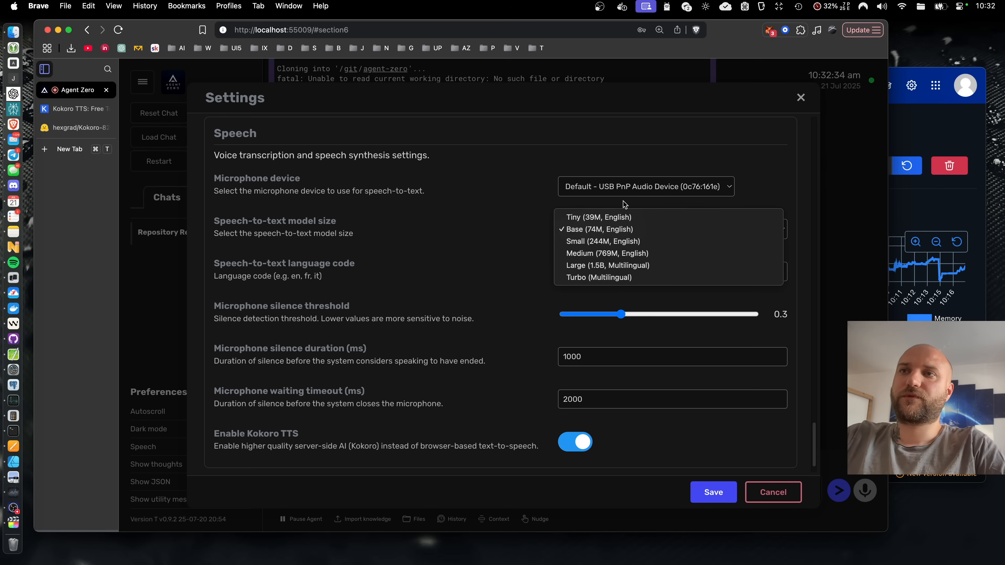
mouse_move(597, 229)
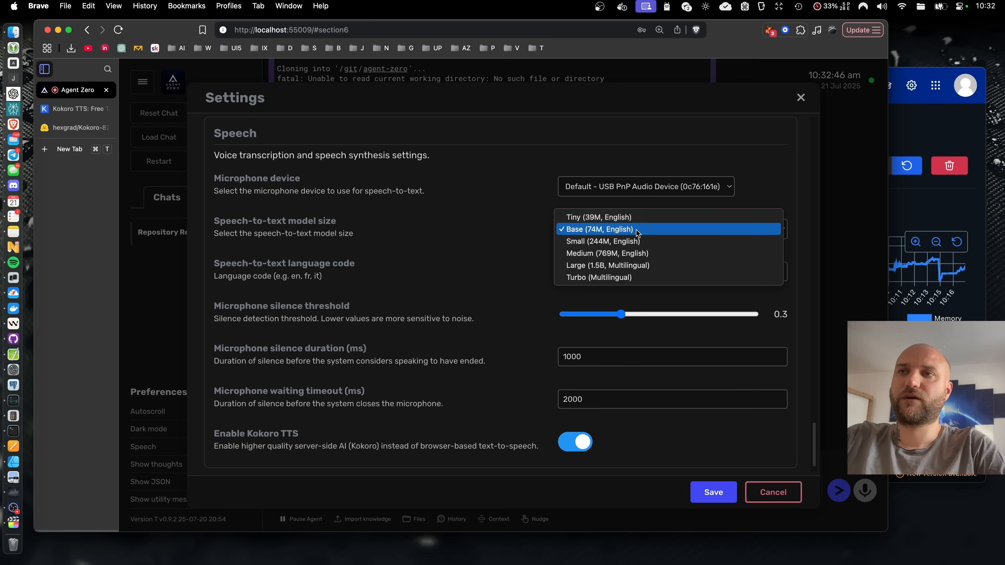
mouse_move(620, 253)
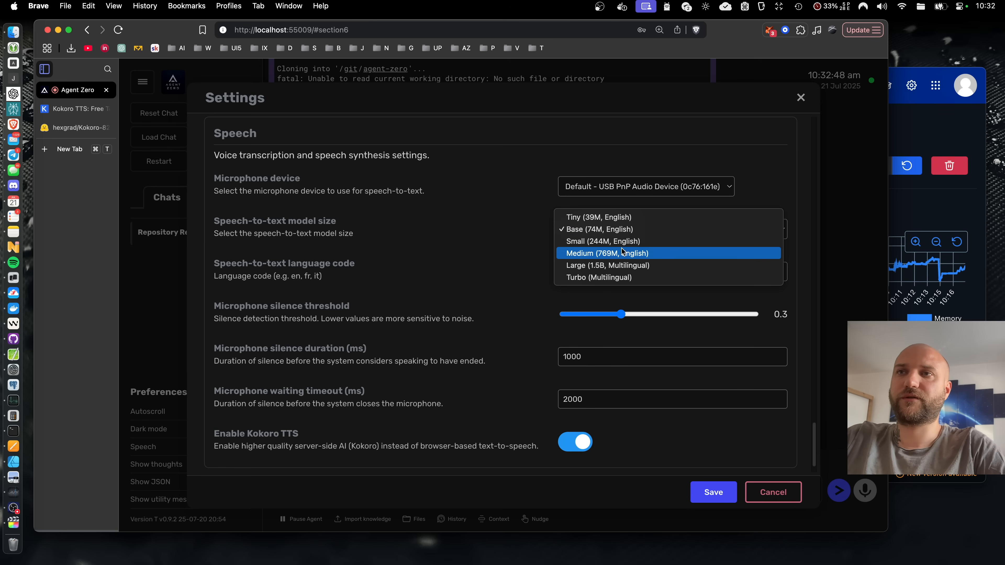
mouse_move(596, 228)
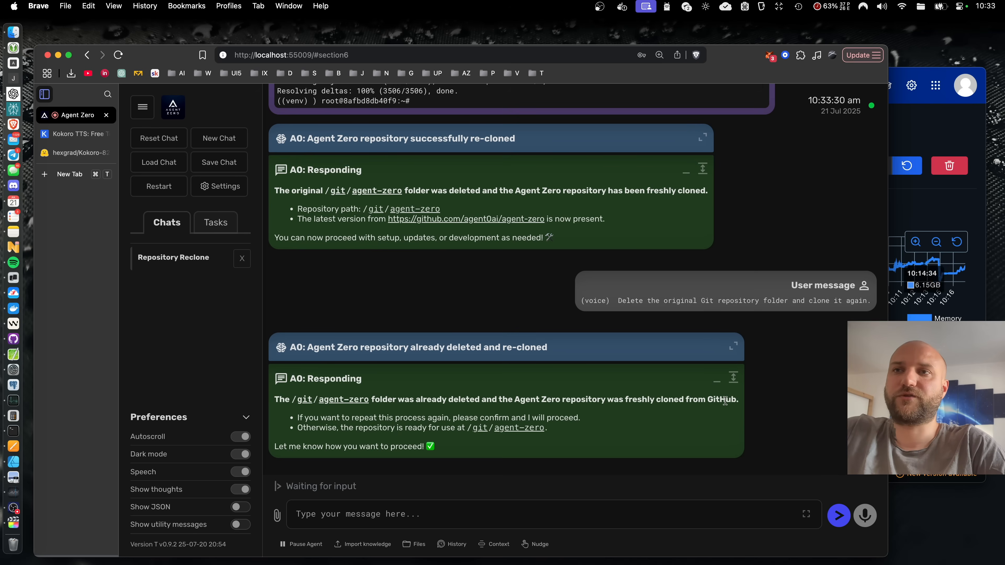
double_click(594, 301)
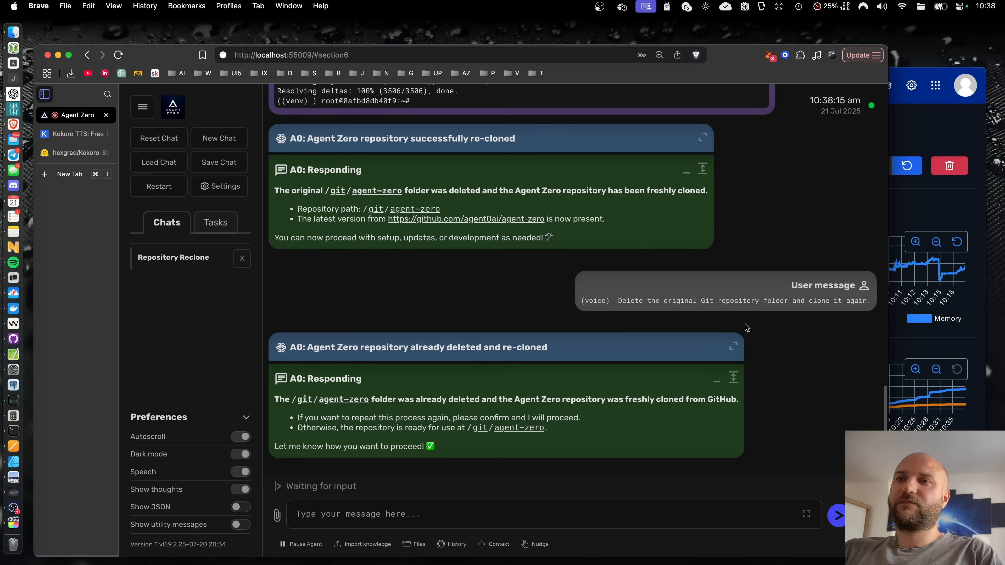
mouse_move(414, 326)
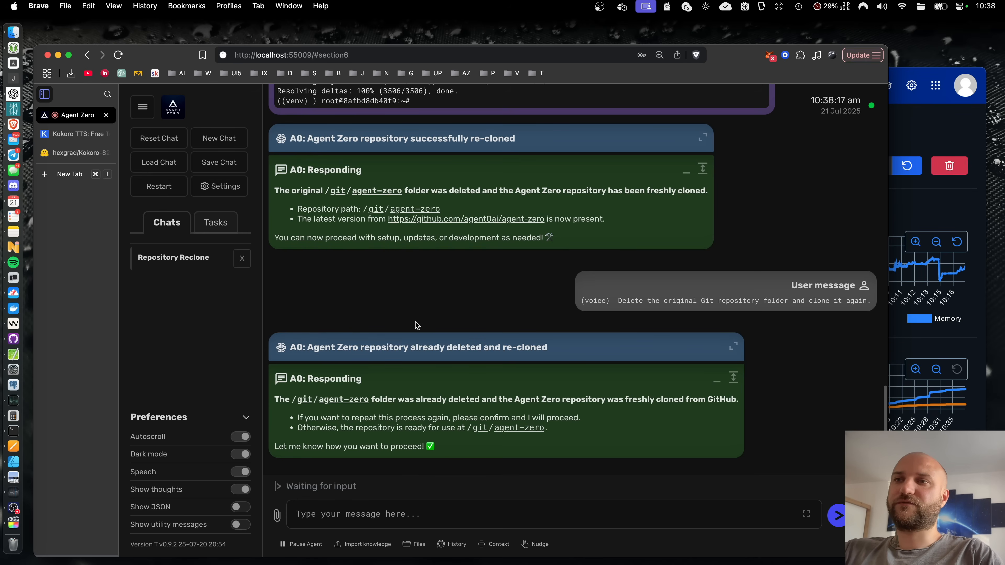
mouse_move(511, 281)
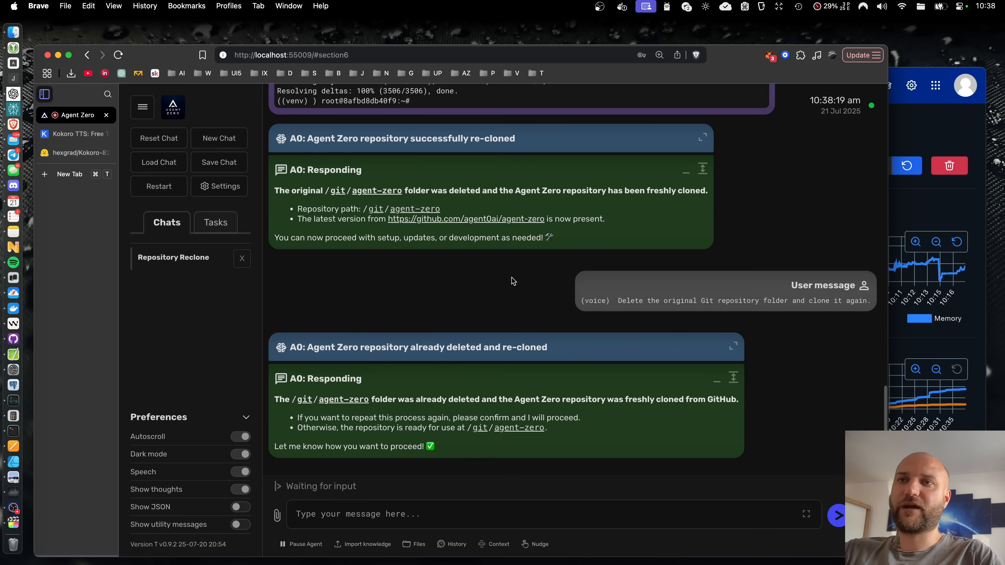
mouse_move(532, 259)
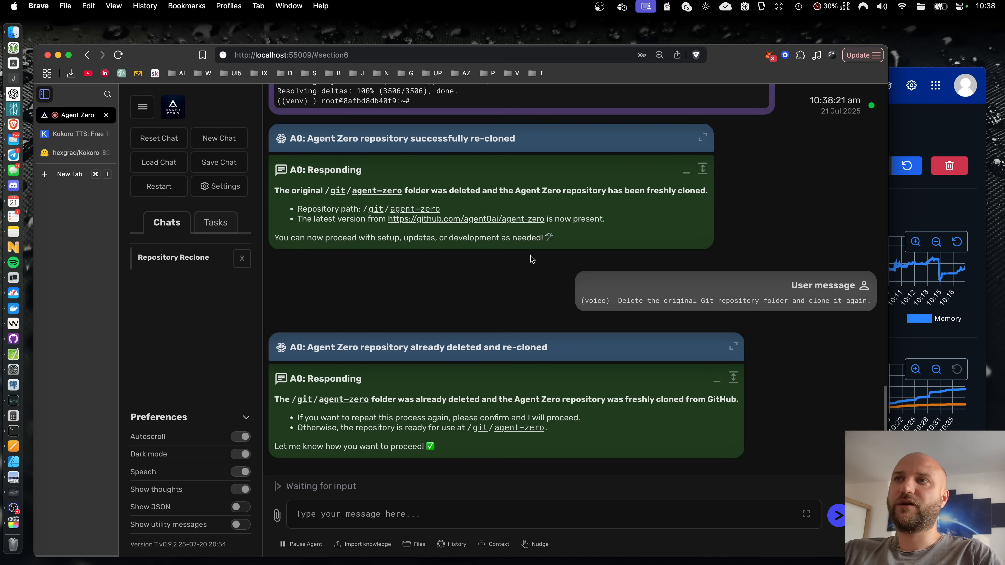
mouse_move(557, 330)
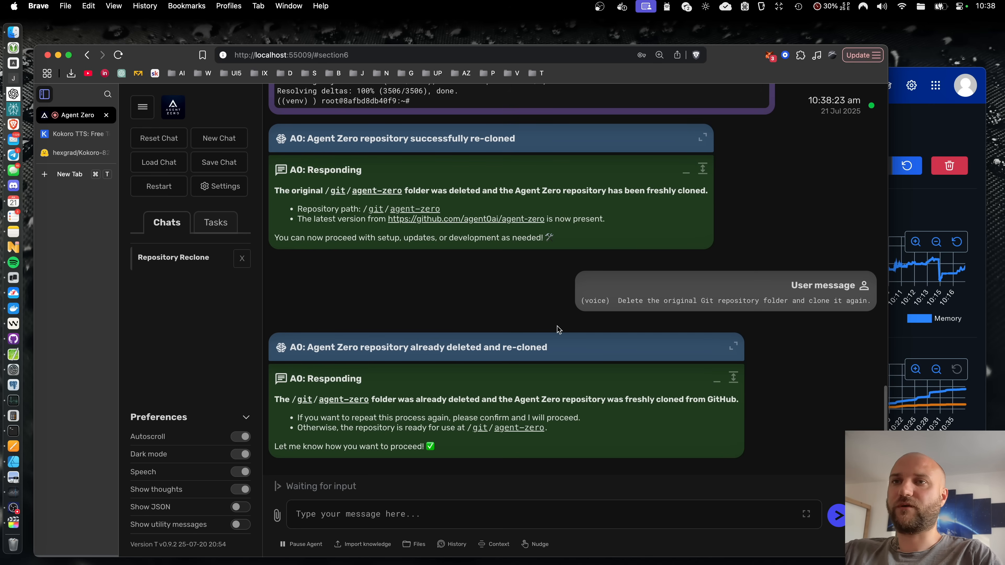
mouse_move(562, 328)
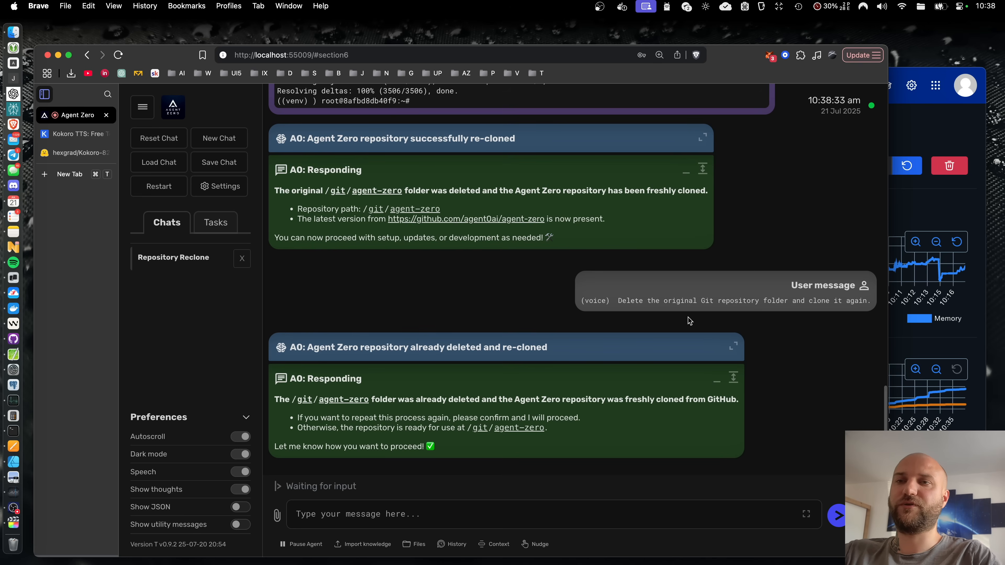
mouse_move(647, 256)
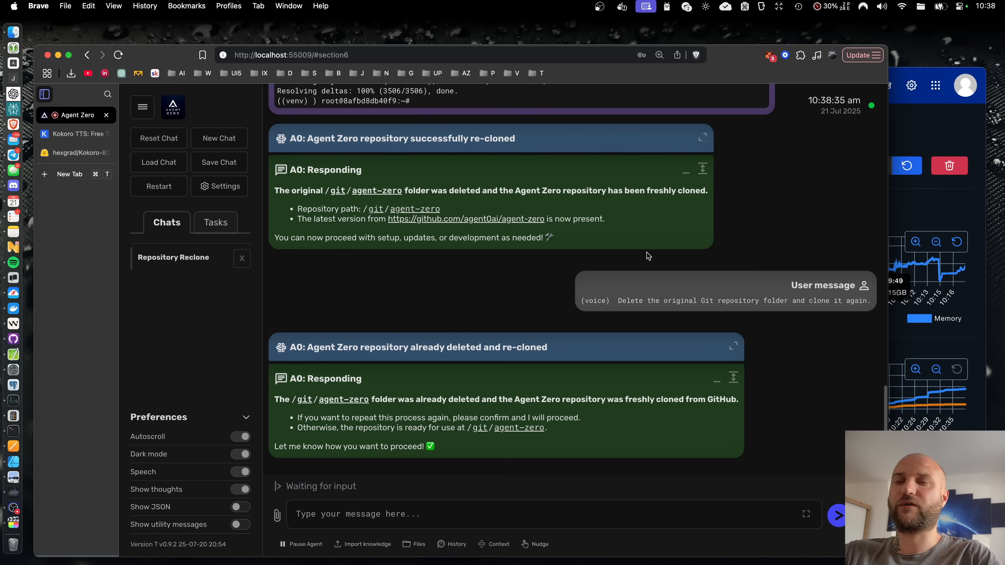
mouse_move(614, 294)
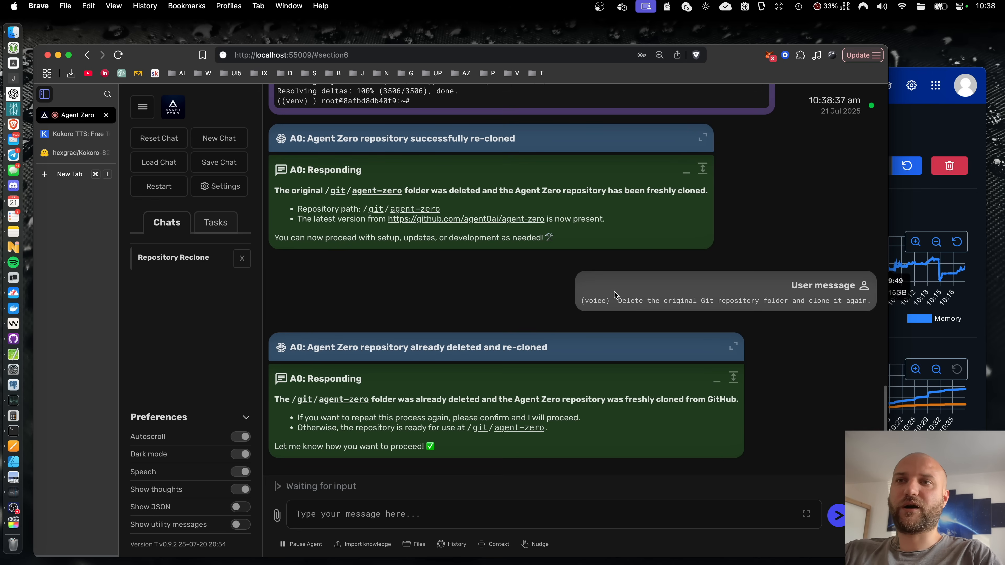
mouse_move(934, 222)
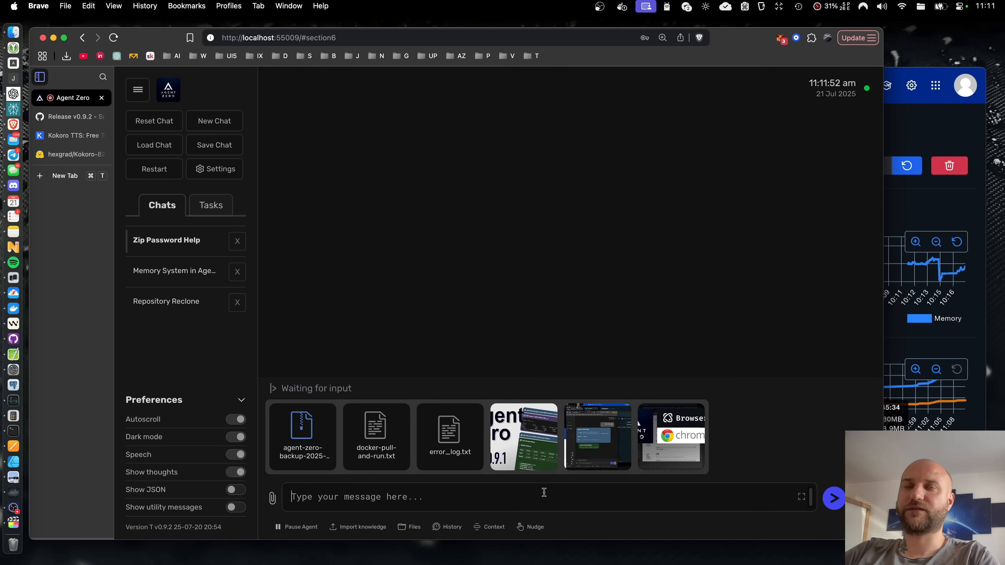
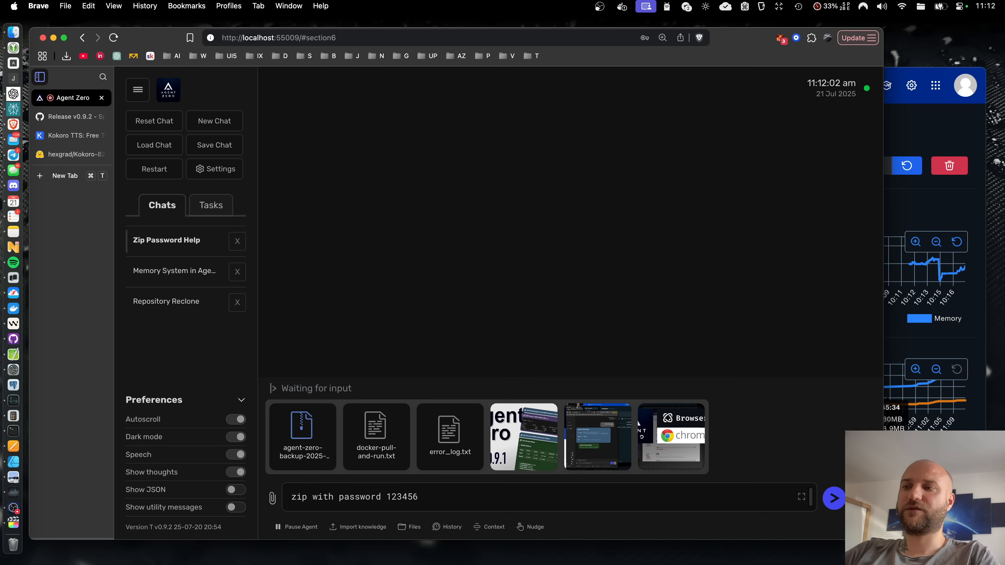
click(833, 498)
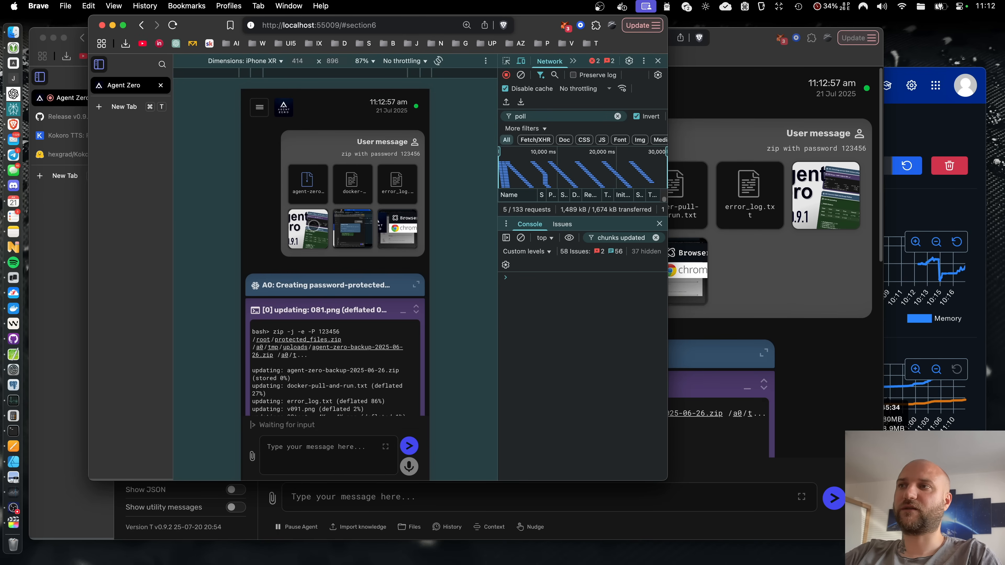
click(308, 229)
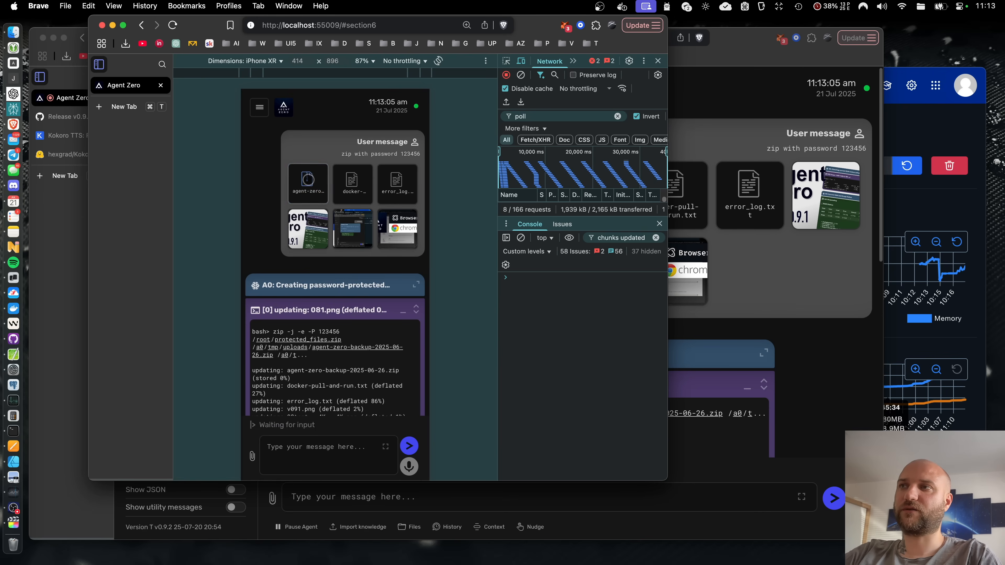
click(595, 25)
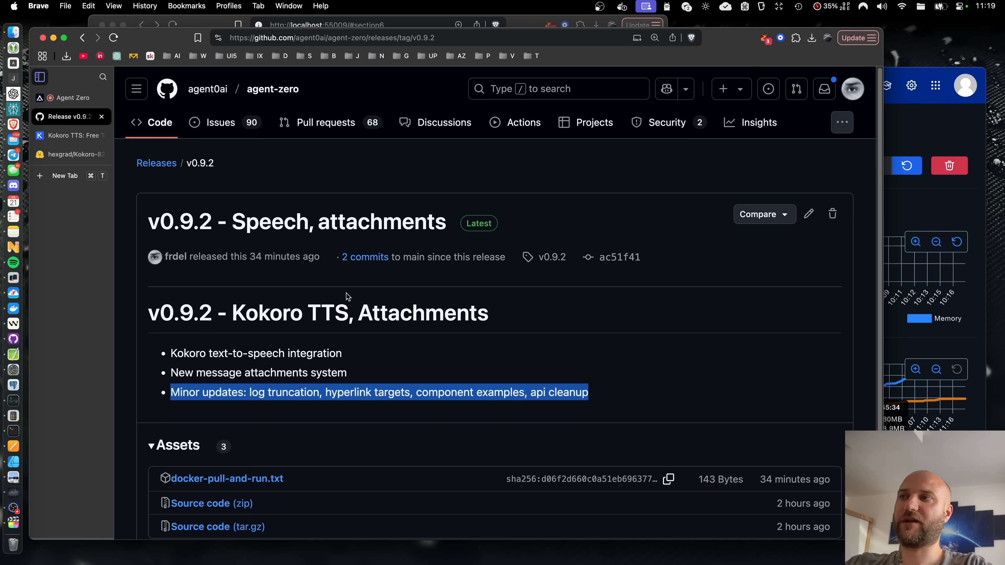
mouse_move(517, 331)
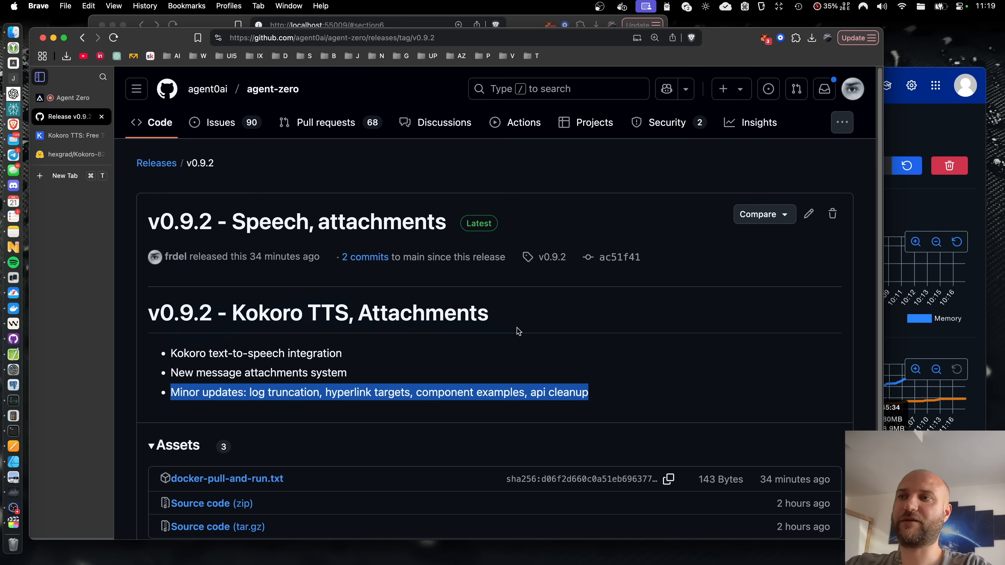
Switch to the GitHub tab with the agent-zero v0.9.2 release page
click(71, 97)
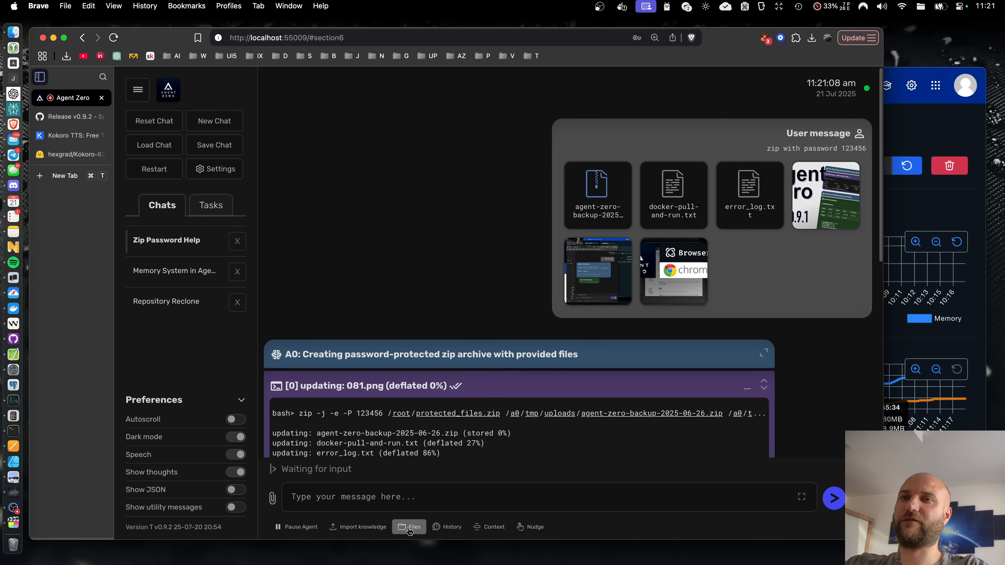
Show the File Browser at a0/prompts listing agent0, default, developer, hacker and researcher
click(409, 527)
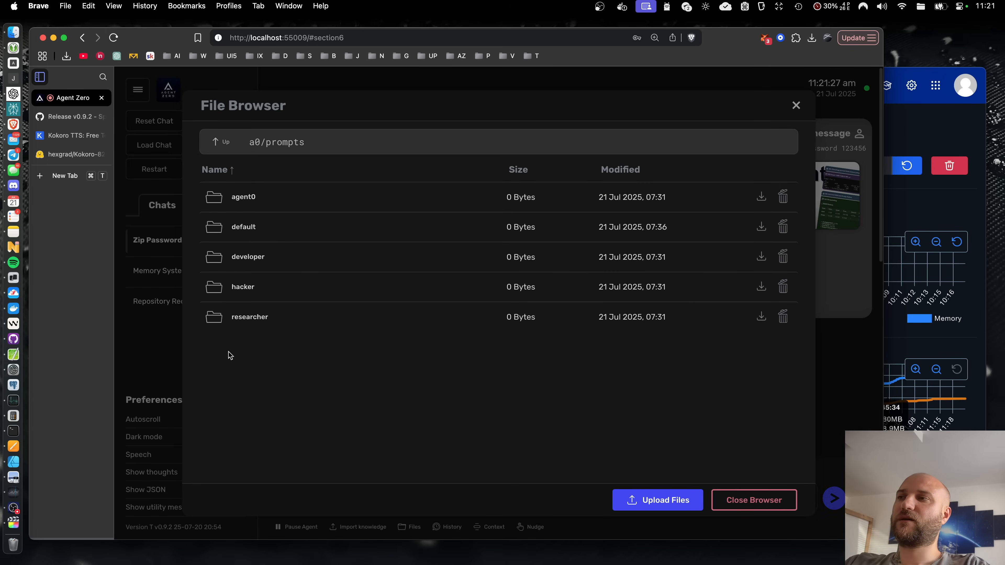
mouse_move(265, 166)
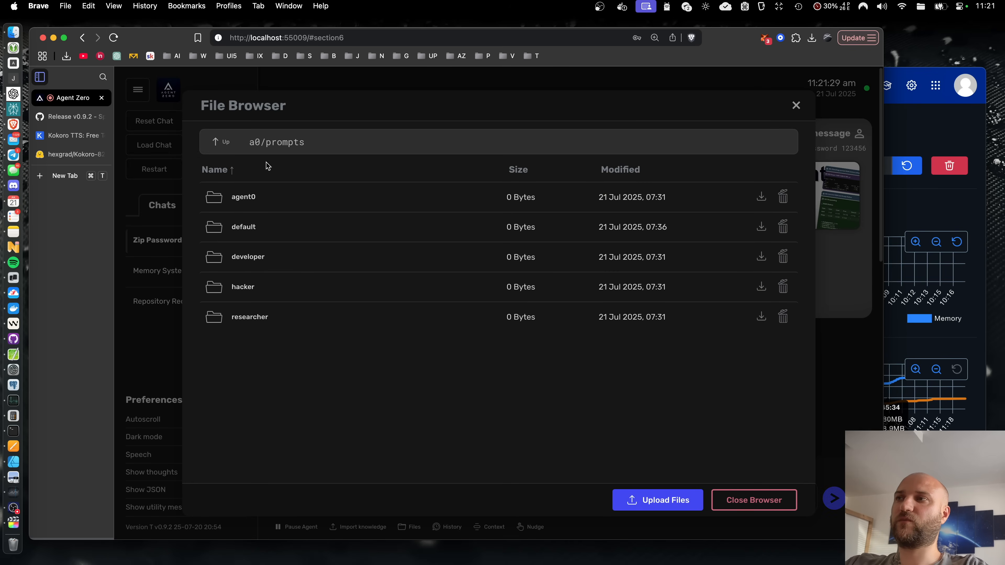
mouse_move(297, 203)
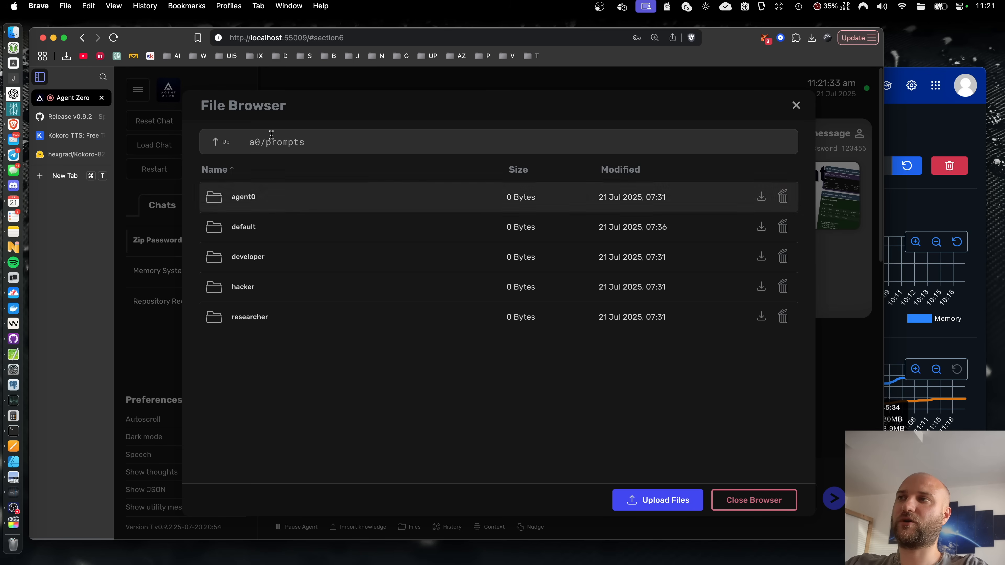
mouse_move(287, 245)
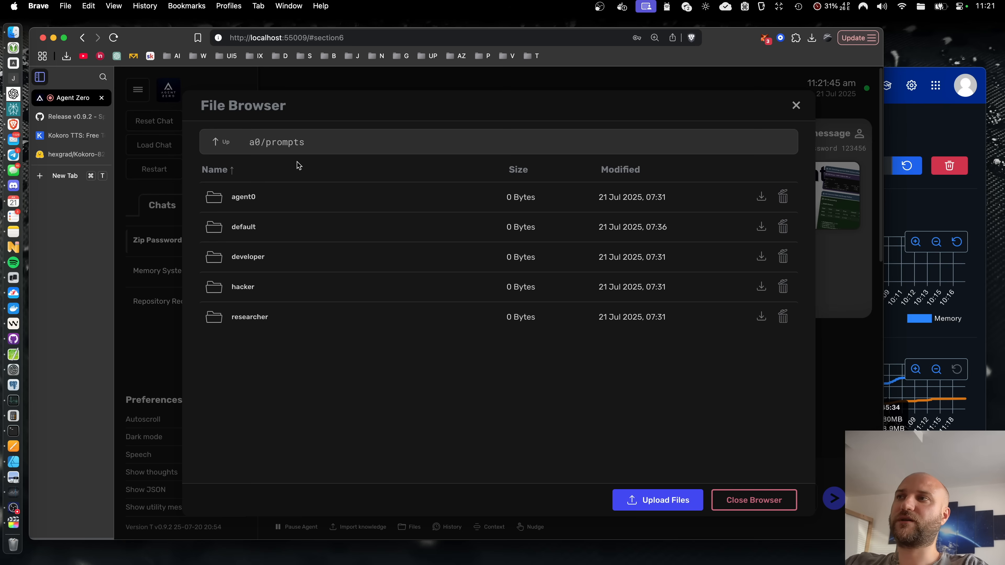
mouse_move(255, 197)
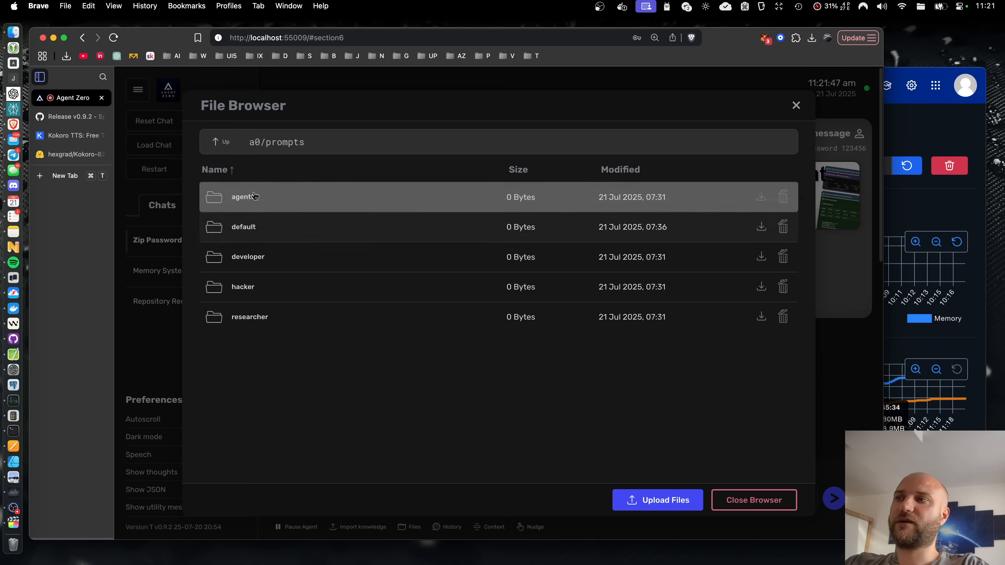
mouse_move(255, 320)
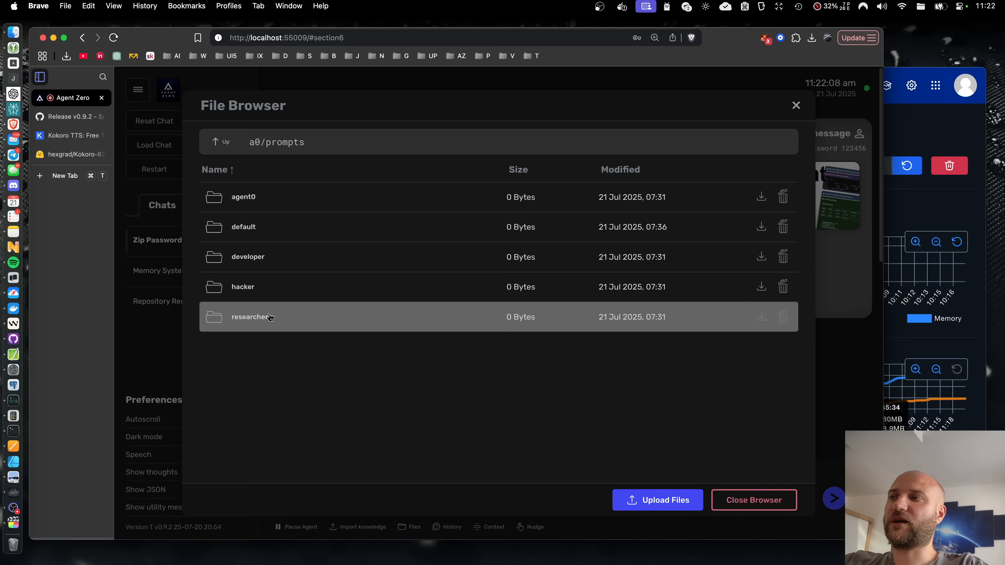
mouse_move(230, 325)
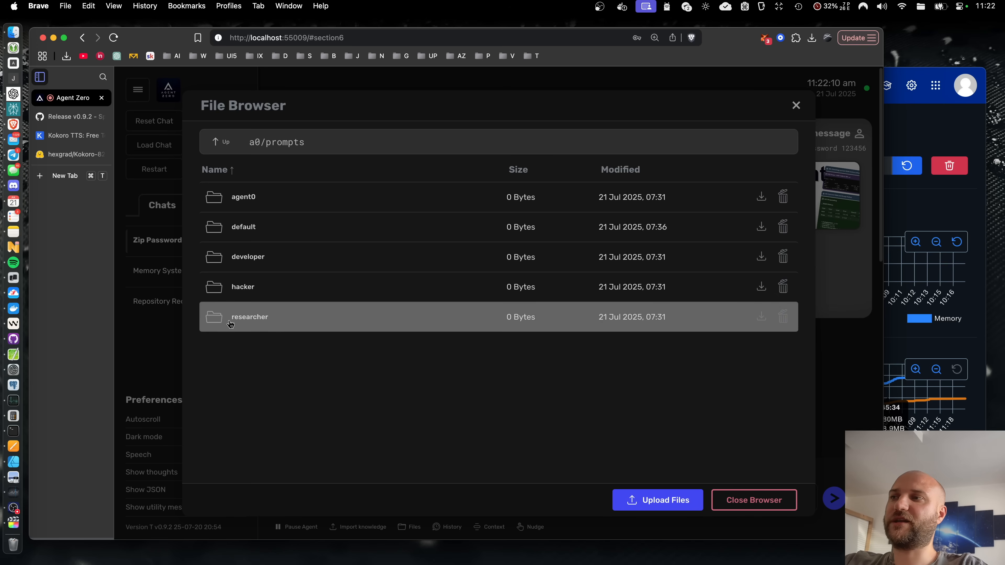
mouse_move(247, 256)
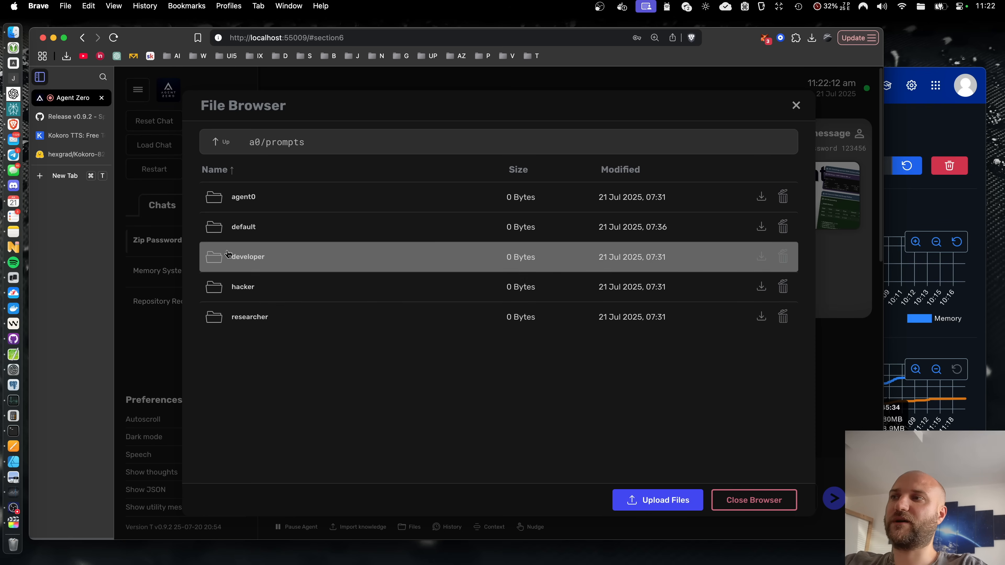
mouse_move(226, 257)
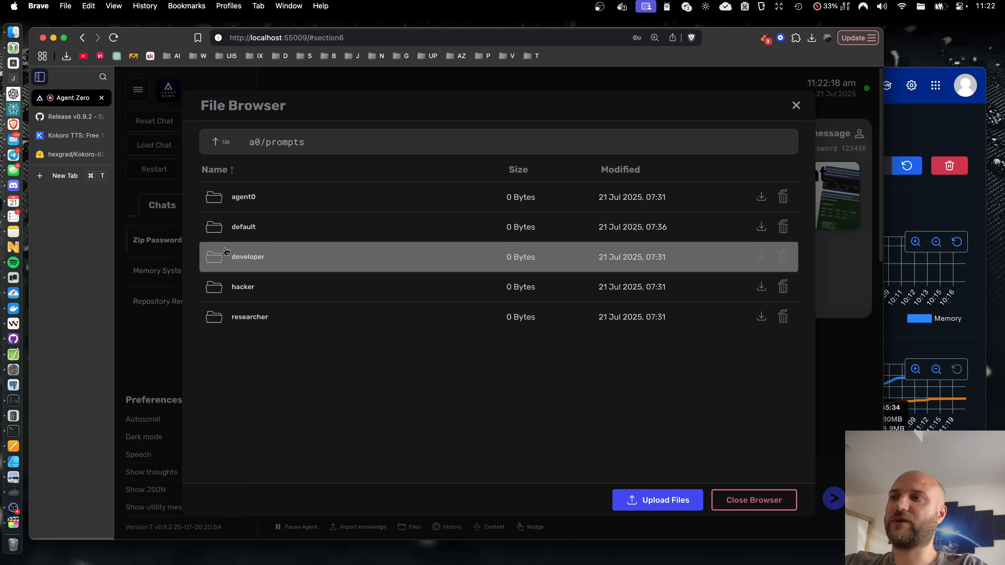
mouse_move(227, 252)
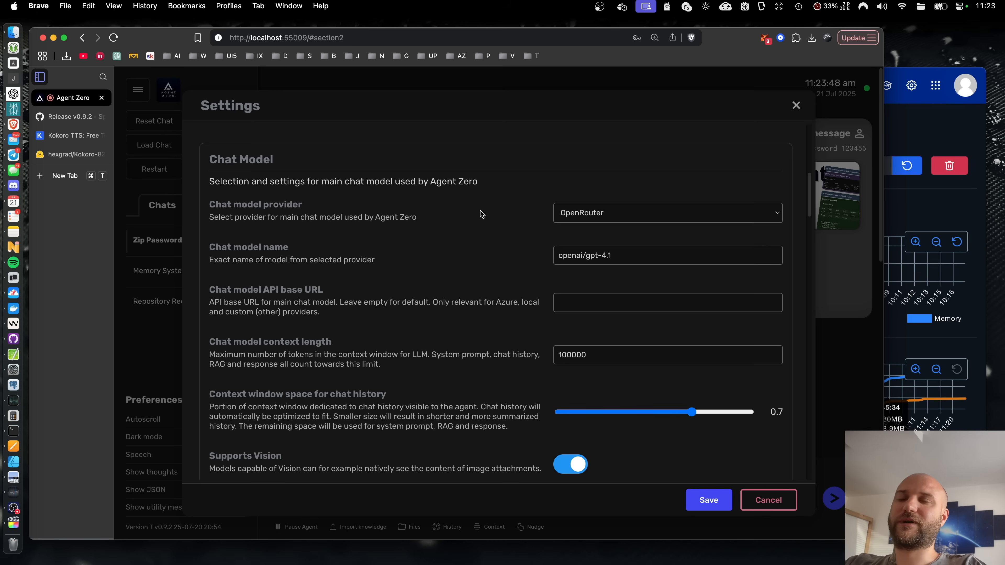
Expand the Chat model provider list, currently set to OpenRouter
click(666, 213)
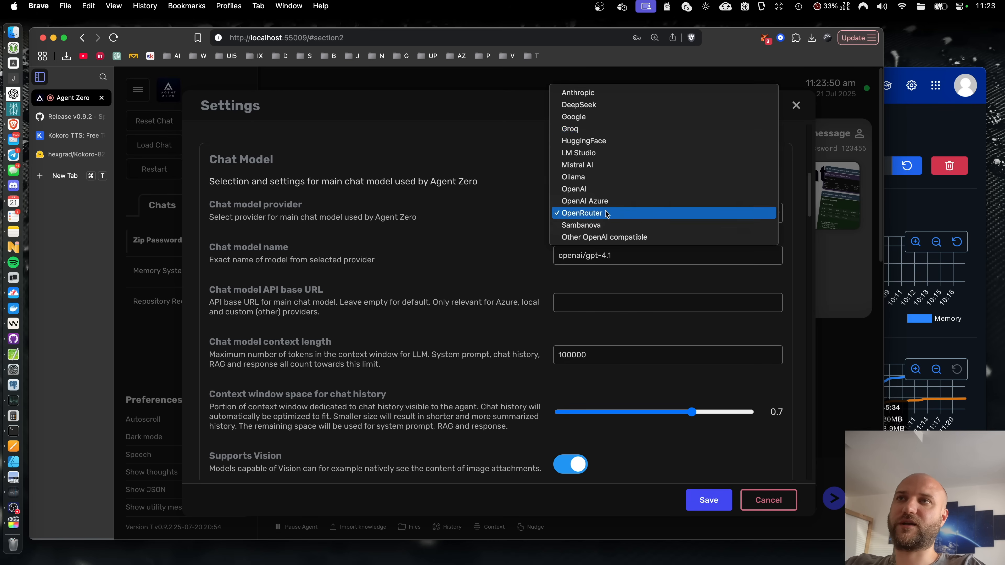
mouse_move(602, 92)
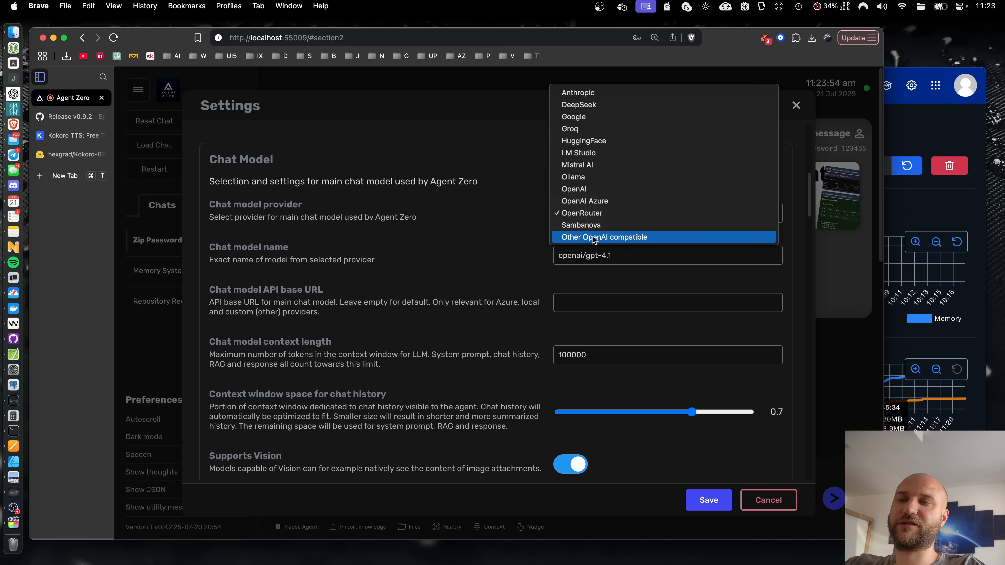
mouse_move(608, 92)
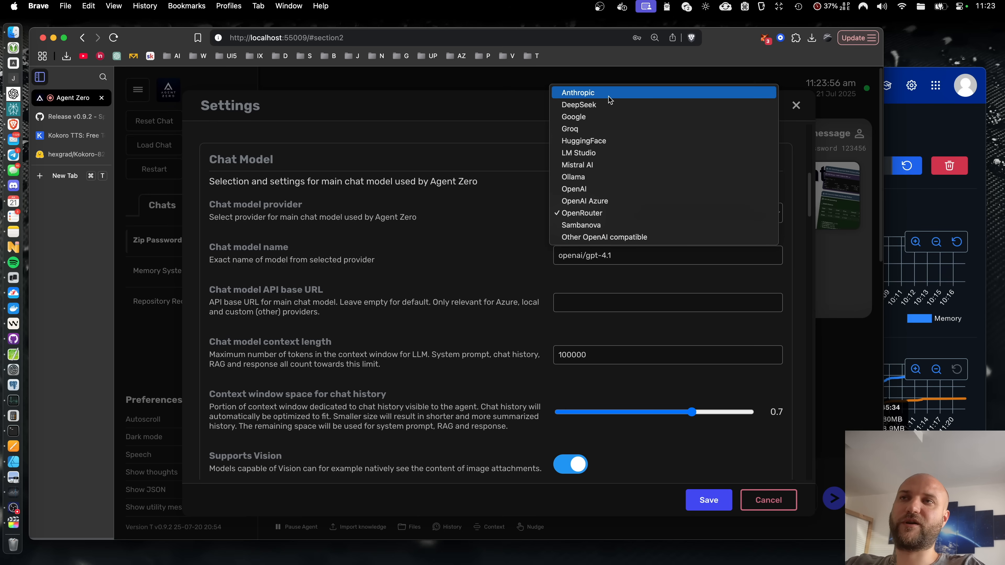
mouse_move(637, 140)
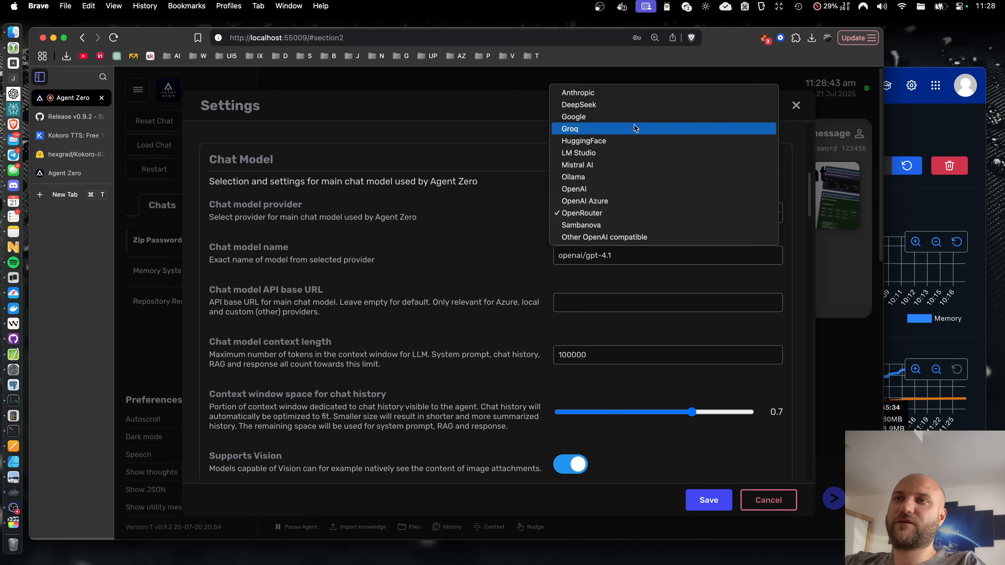
mouse_move(620, 201)
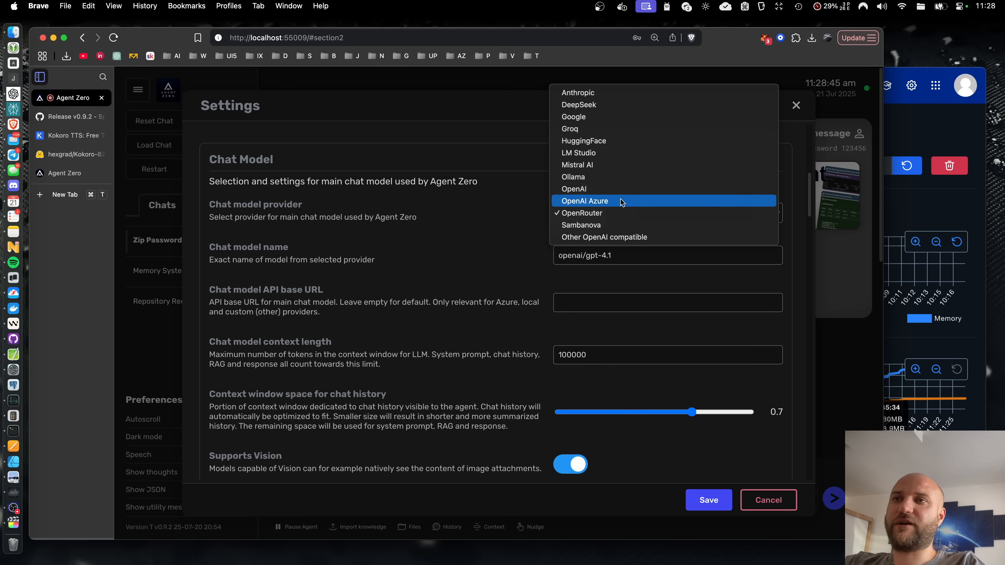
mouse_move(525, 198)
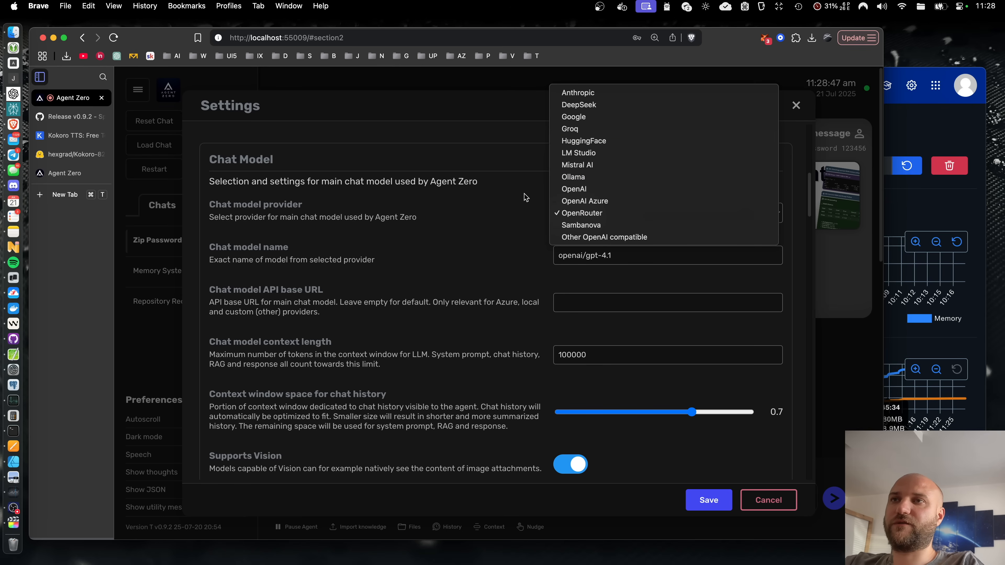
mouse_move(68, 179)
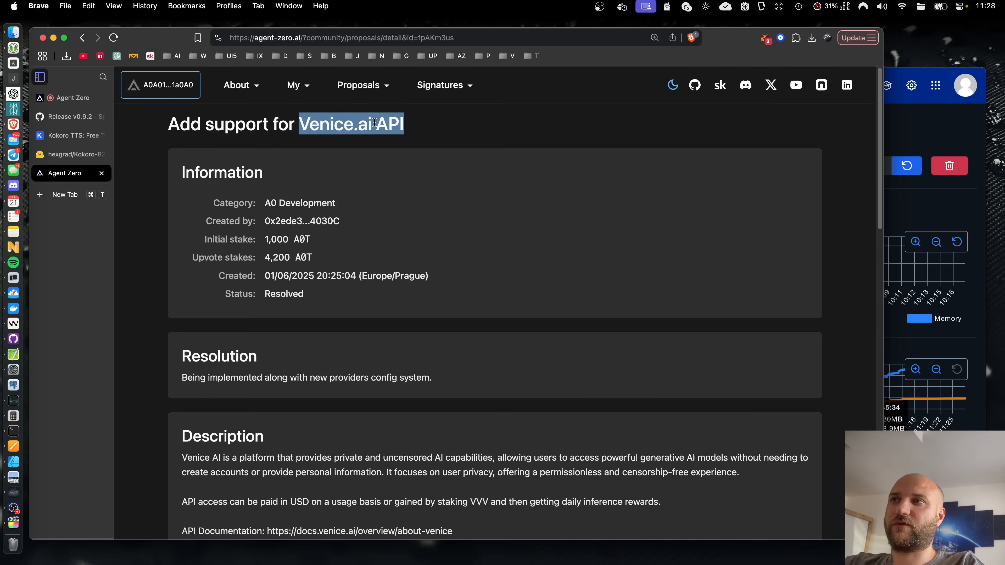
Clear the title highlight and scroll through the Venice.ai API proposal details
click(323, 196)
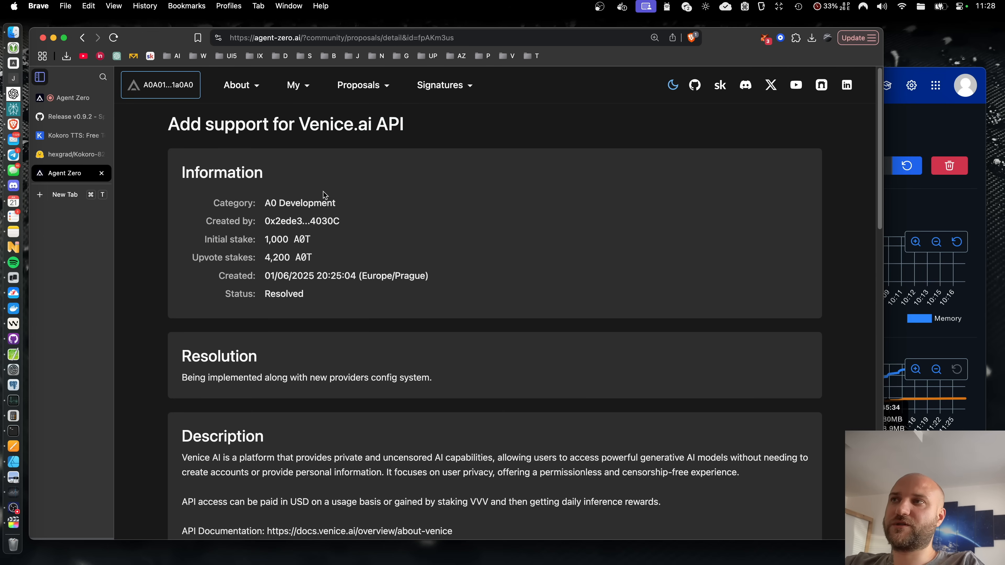
scroll(down, 3)
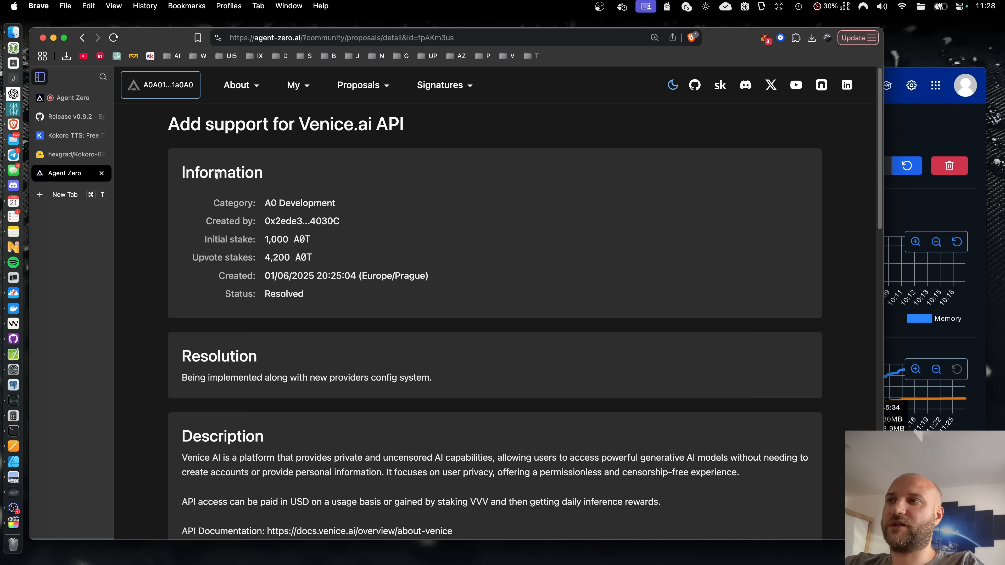
mouse_move(371, 208)
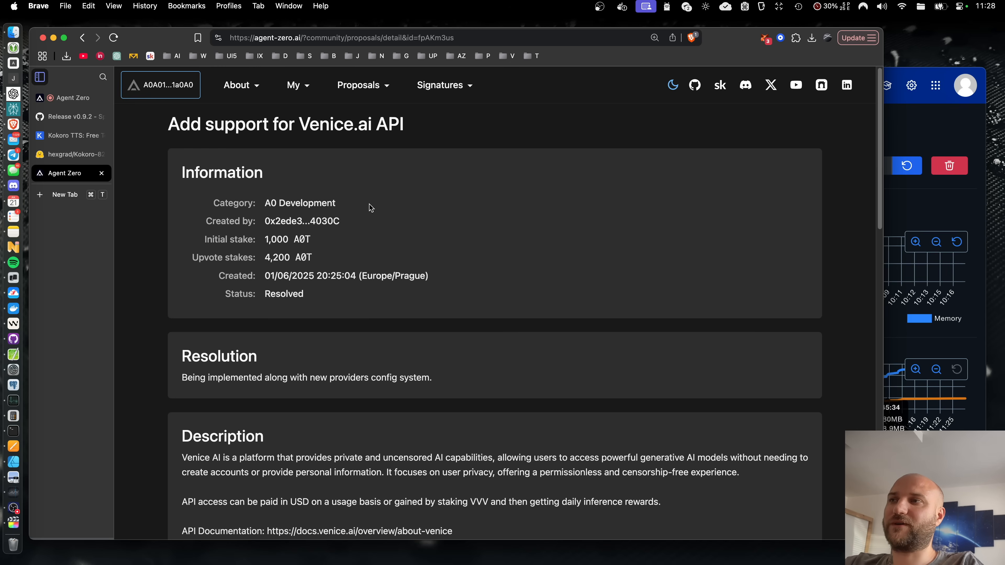